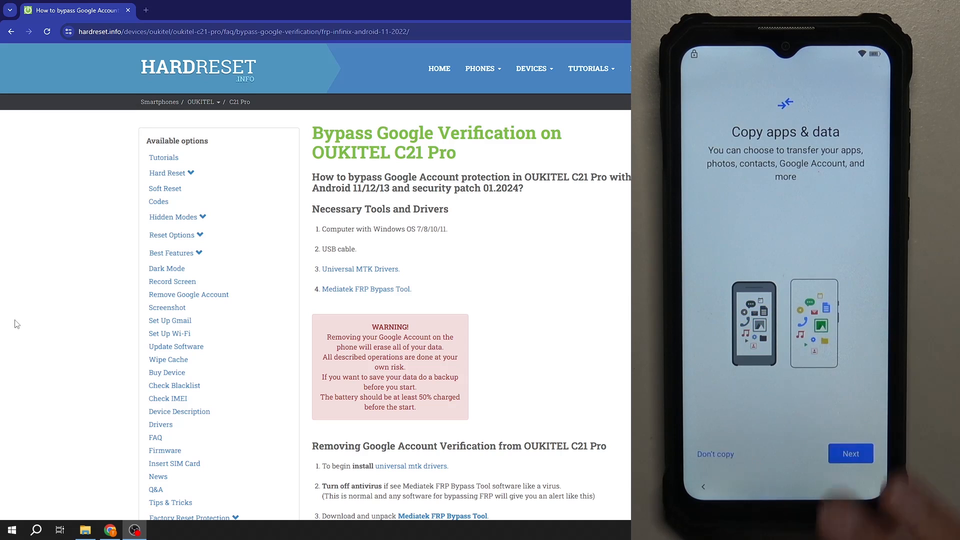
Search HardReset.info for 'oukitel c21 pro' and open the OUKITEL C21 Pro device result
{"action": "left_click", "coordinate": [849, 452]}
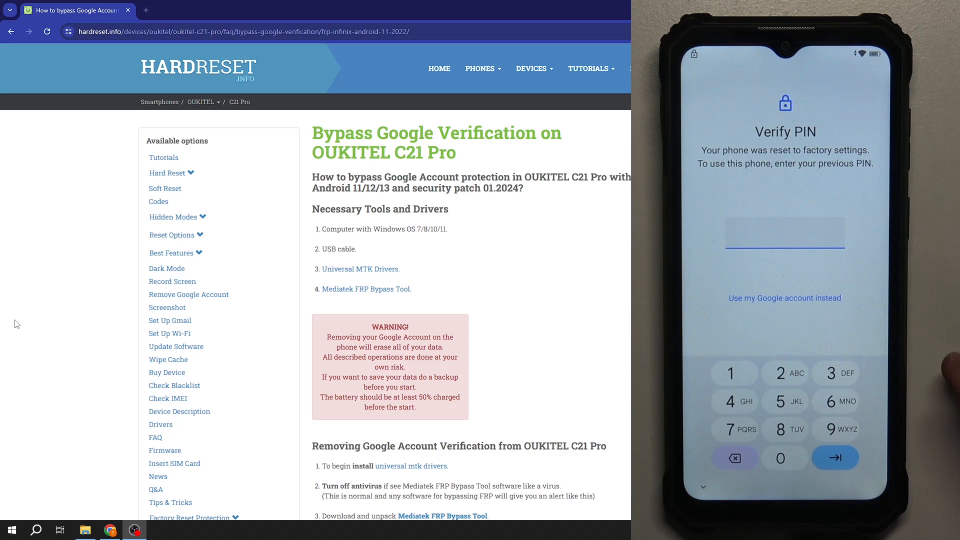
{"action": "left_click", "coordinate": [834, 458]}
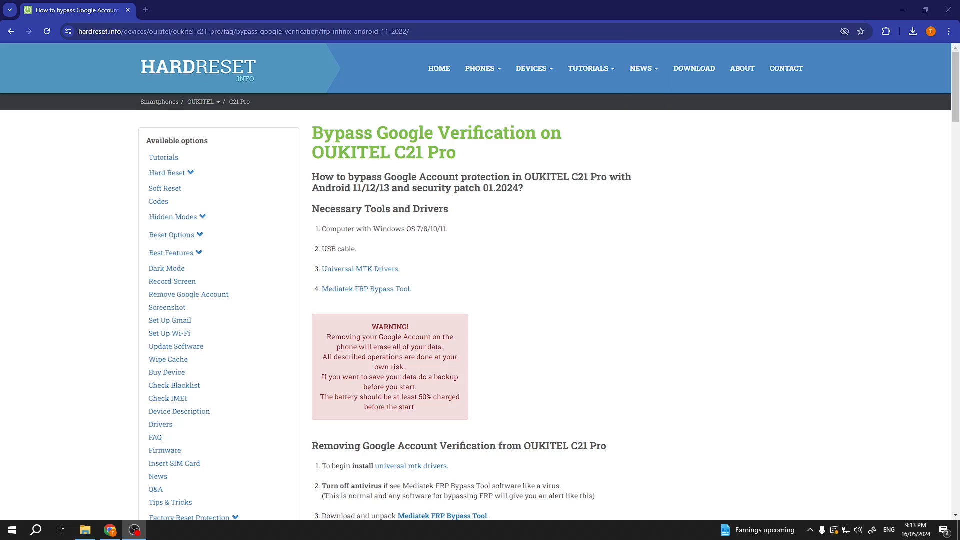
{"action": "mouse_move", "coordinate": [455, 151]}
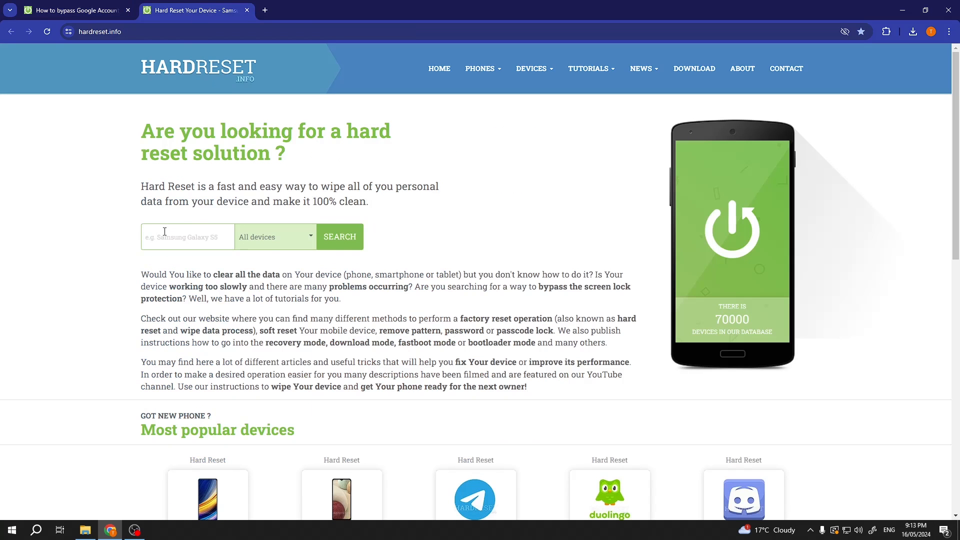
{"action": "left_click", "coordinate": [186, 237]}
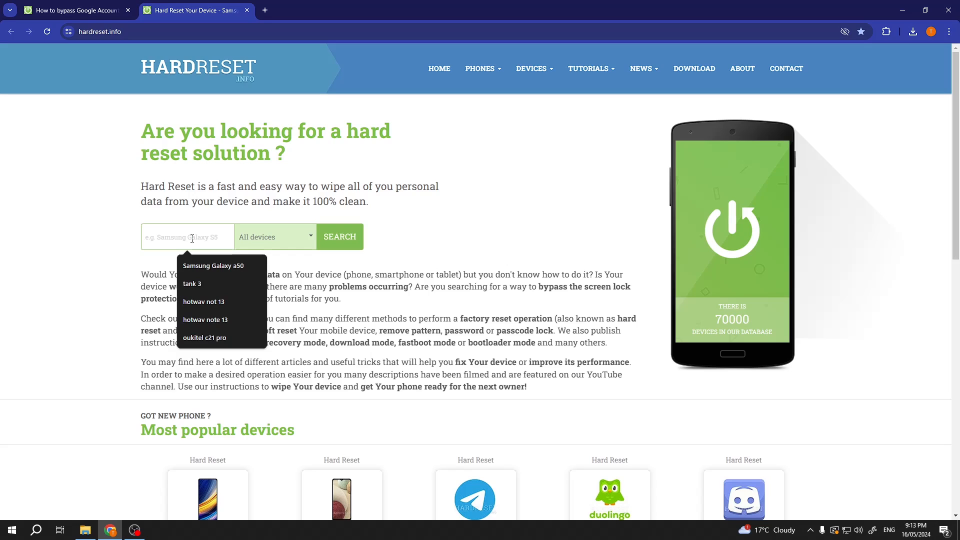
{"action": "left_click", "coordinate": [186, 237]}
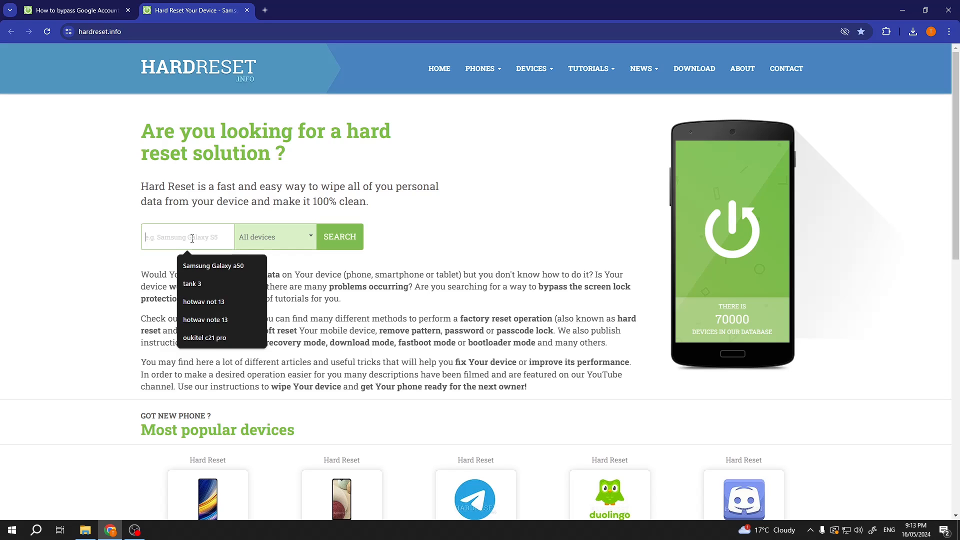
{"action": "type", "text": "oukitel c21 pro"}
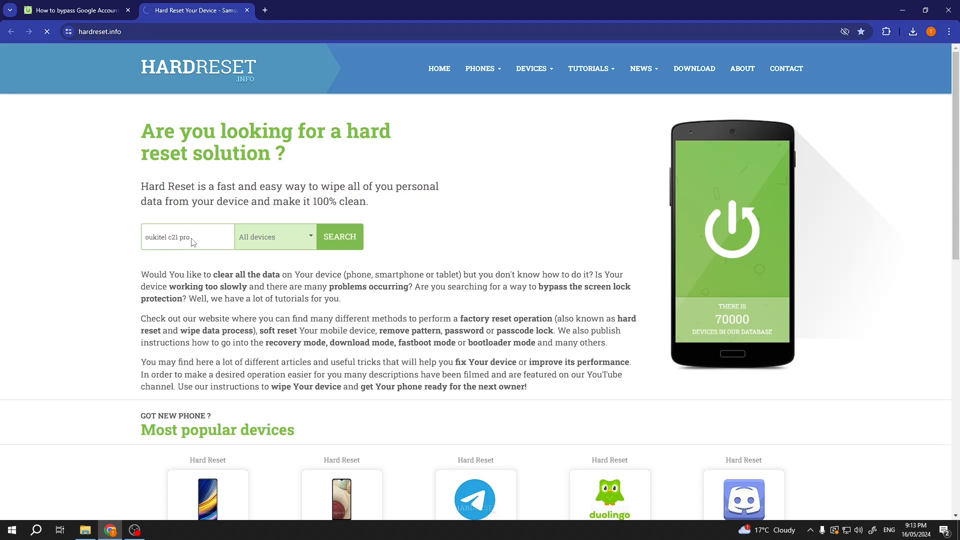
{"action": "left_click", "coordinate": [339, 237]}
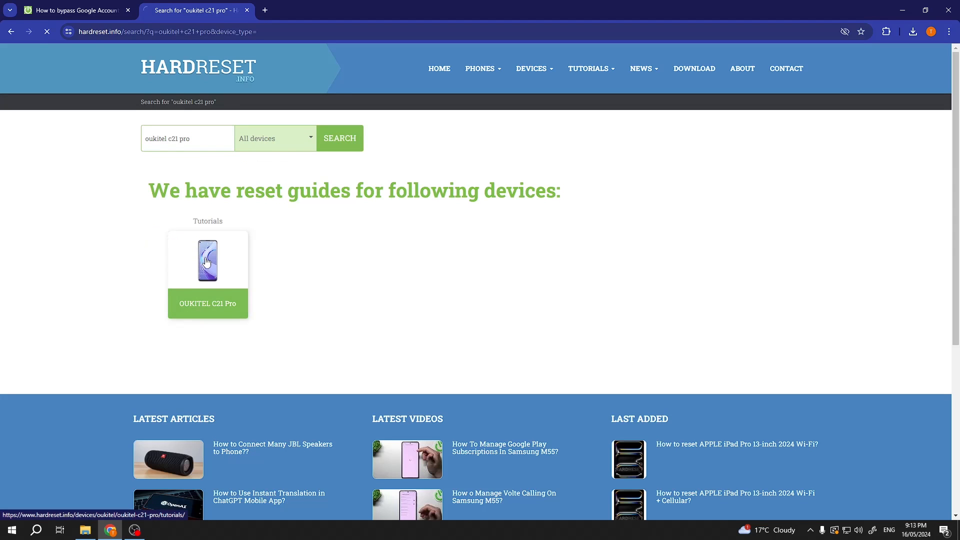
{"action": "left_click", "coordinate": [208, 259]}
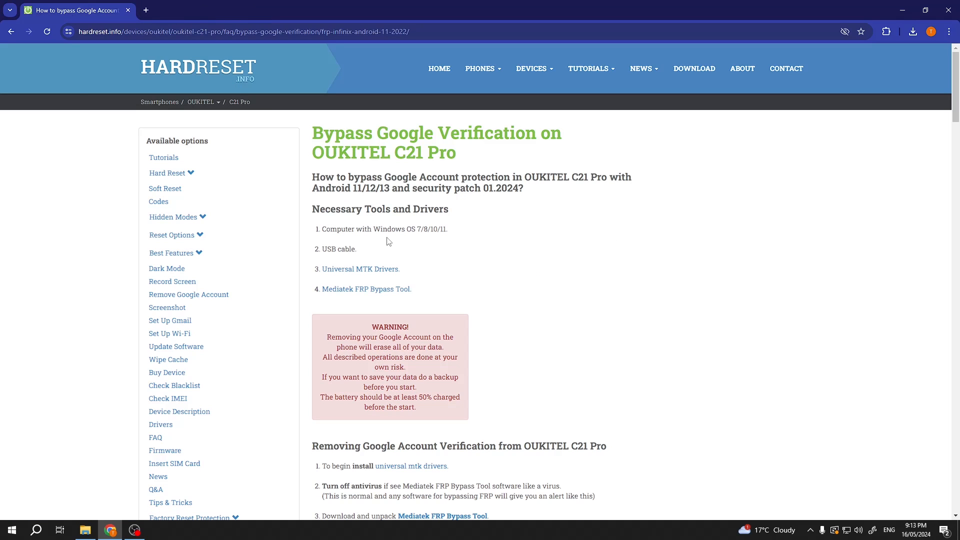
{"action": "mouse_move", "coordinate": [330, 251]}
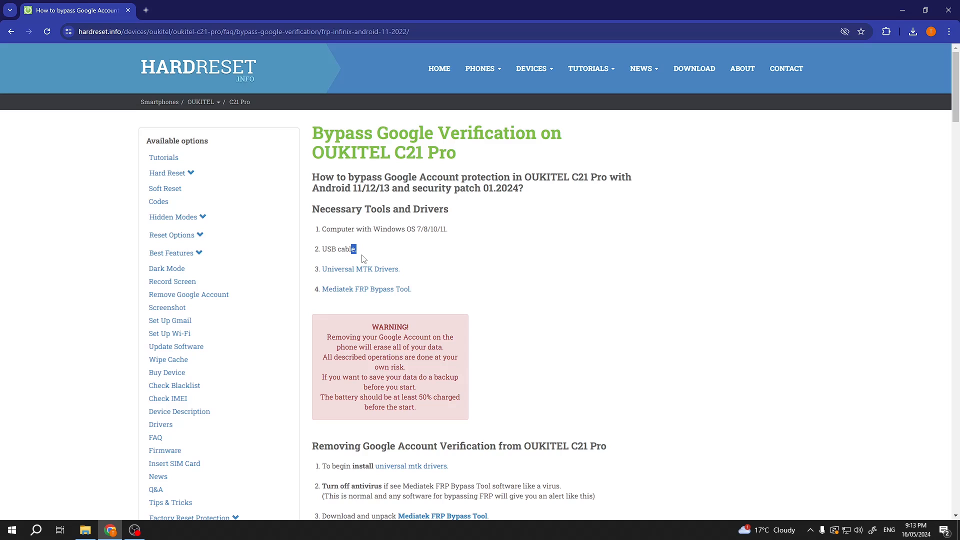
{"action": "mouse_move", "coordinate": [402, 269]}
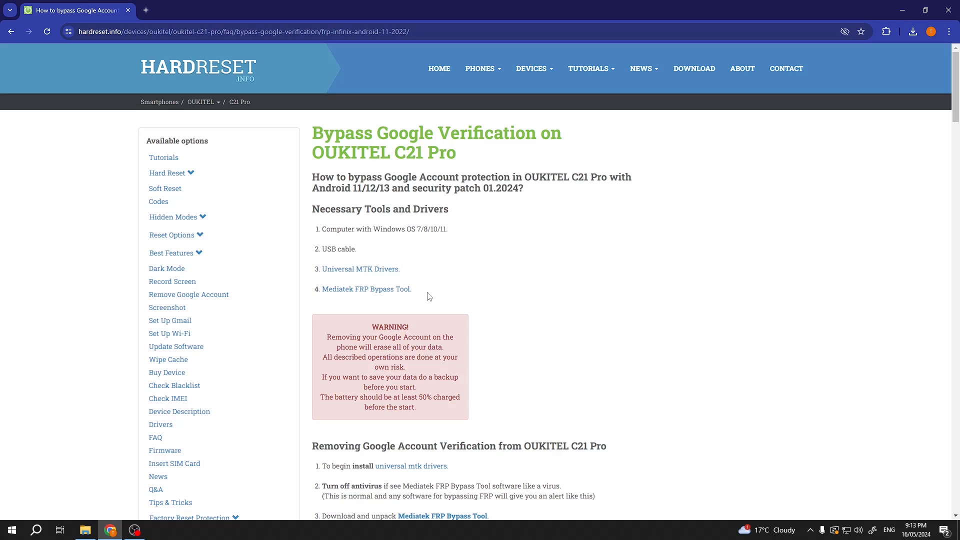
Highlight 'Mediatek FRP Bypass Tool' in the guide's Necessary Tools and Drivers list
{"action": "double_click", "coordinate": [365, 288]}
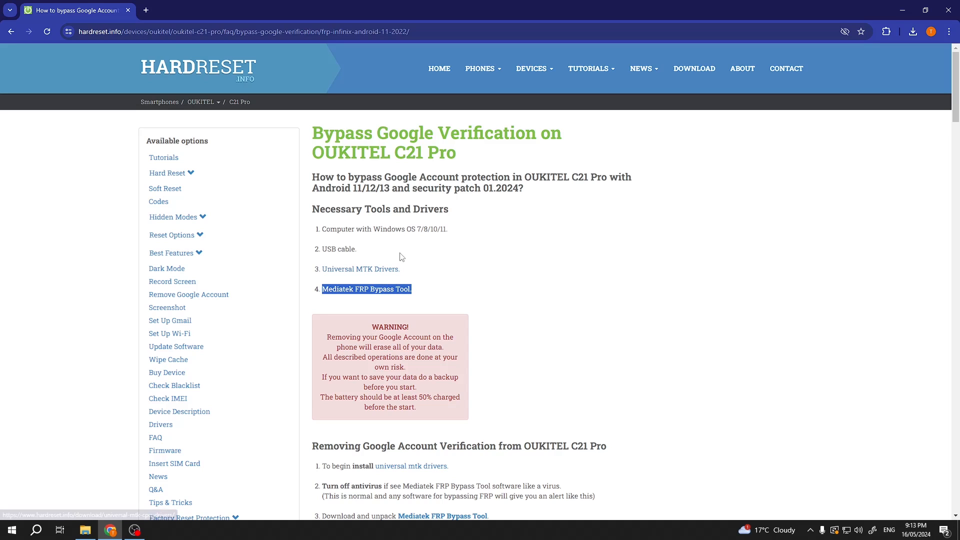
{"action": "left_click", "coordinate": [912, 31]}
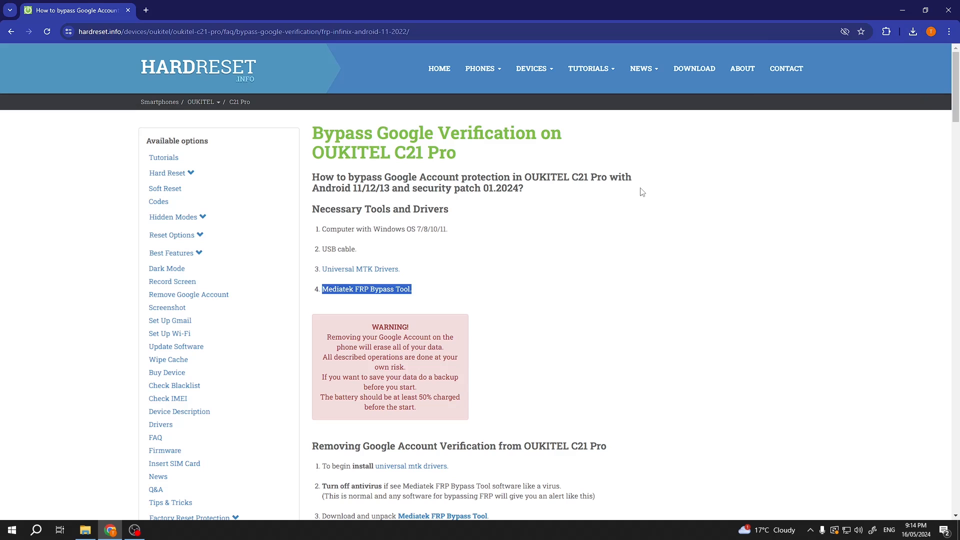
{"action": "mouse_move", "coordinate": [409, 354]}
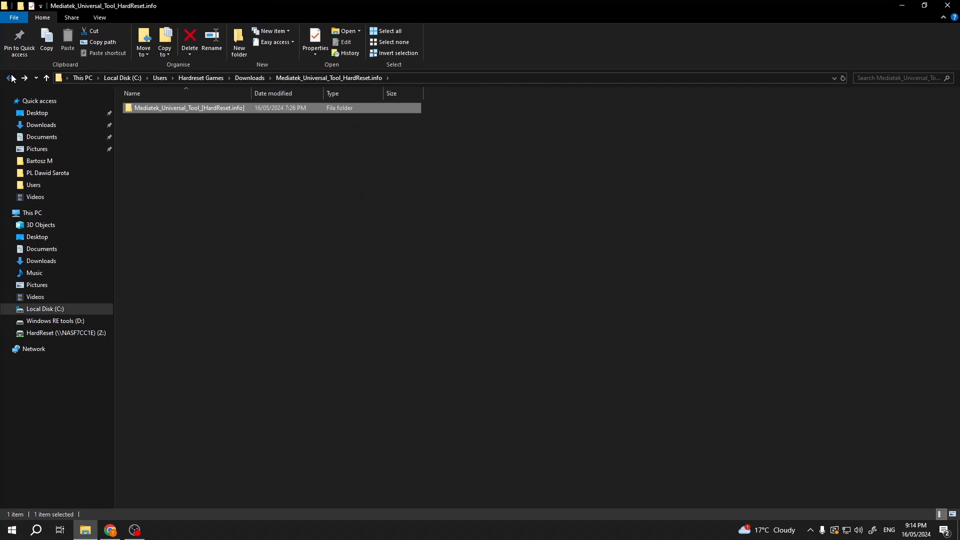
Look over the x64 and x86 serial port driver .msi files in MTK_Drivers_auto_installer, then go back to Downloads
{"action": "left_click", "coordinate": [8, 78]}
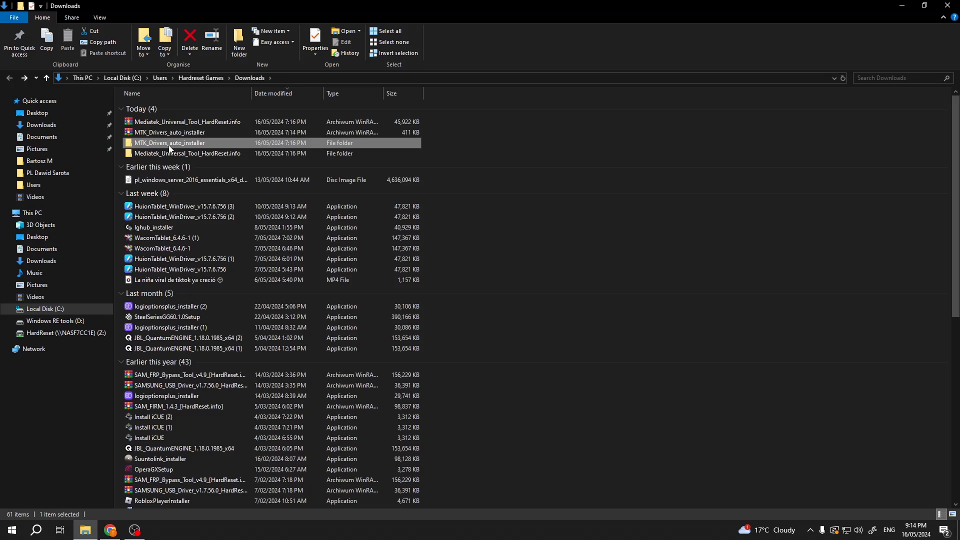
{"action": "double_click", "coordinate": [170, 143]}
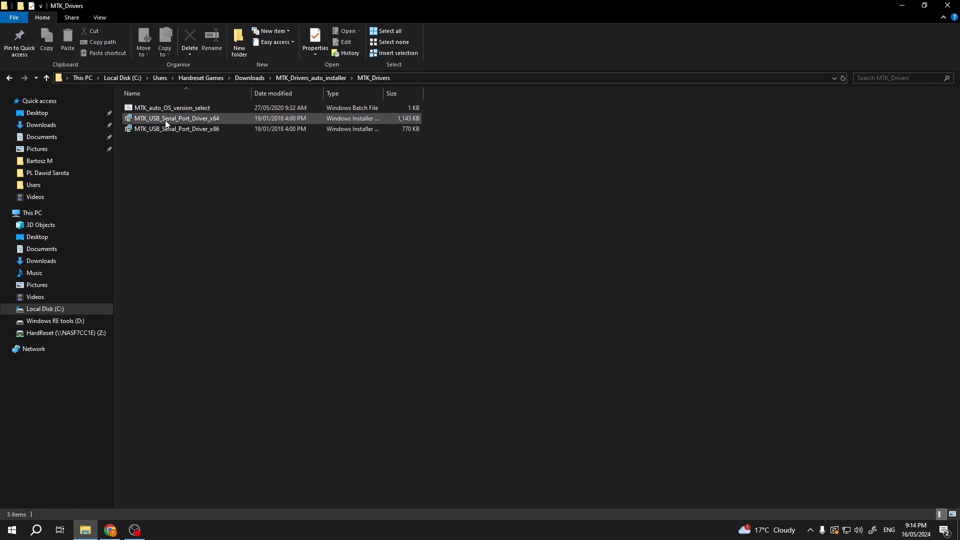
{"action": "left_click", "coordinate": [175, 129]}
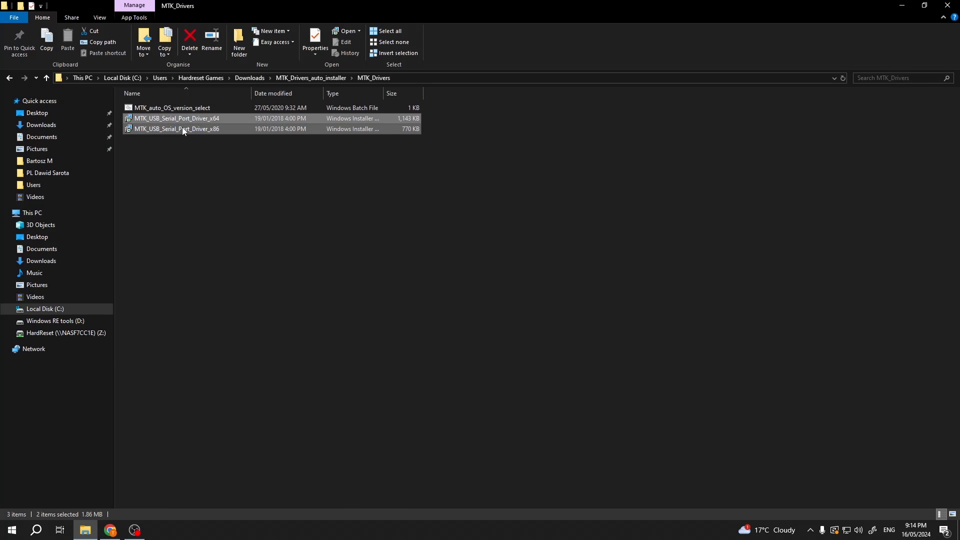
{"action": "left_click", "coordinate": [177, 129]}
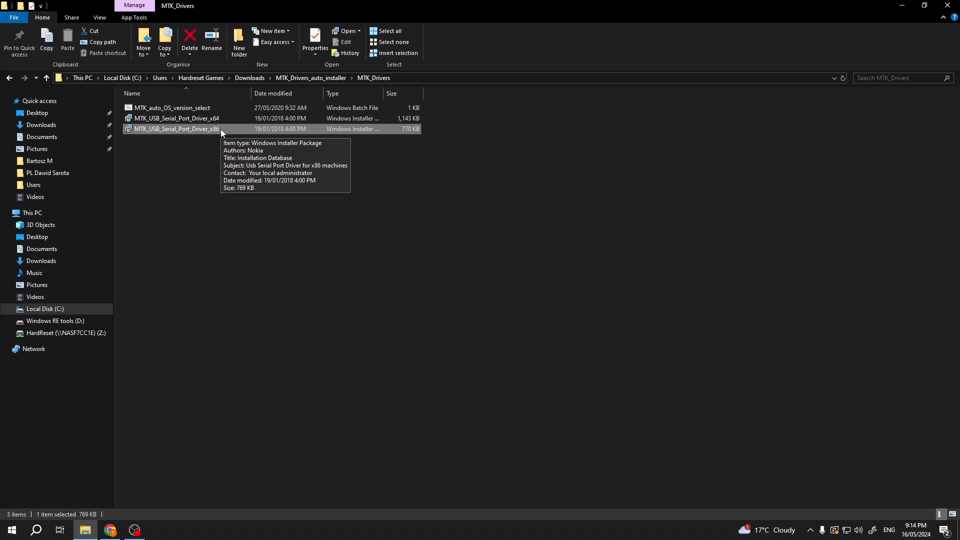
{"action": "left_click", "coordinate": [177, 118]}
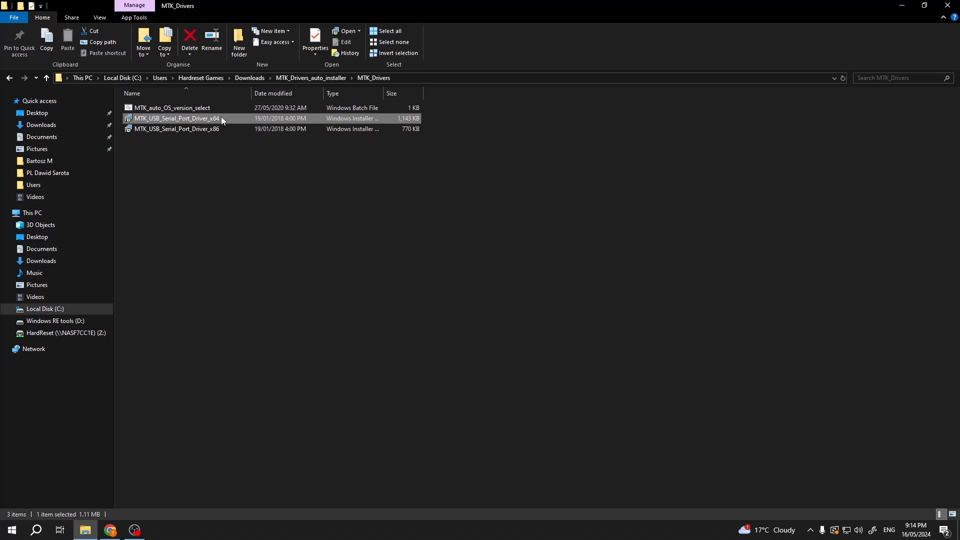
{"action": "left_click", "coordinate": [219, 158]}
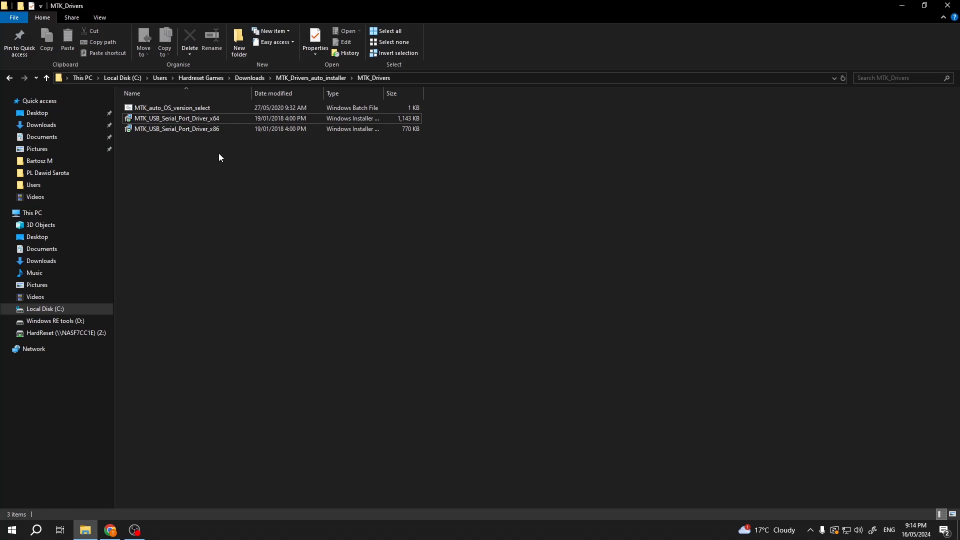
{"action": "left_click", "coordinate": [177, 129]}
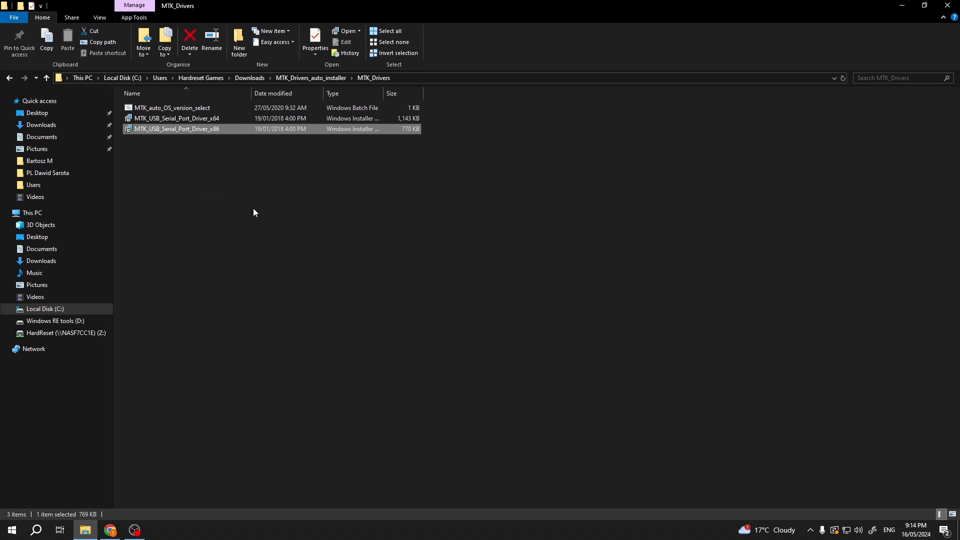
{"action": "left_click", "coordinate": [190, 221]}
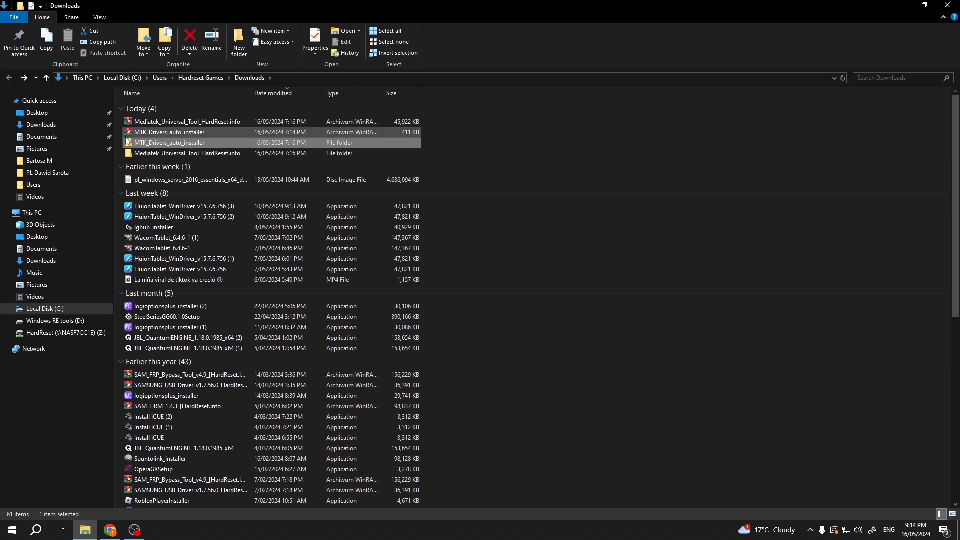
{"action": "left_click", "coordinate": [169, 143]}
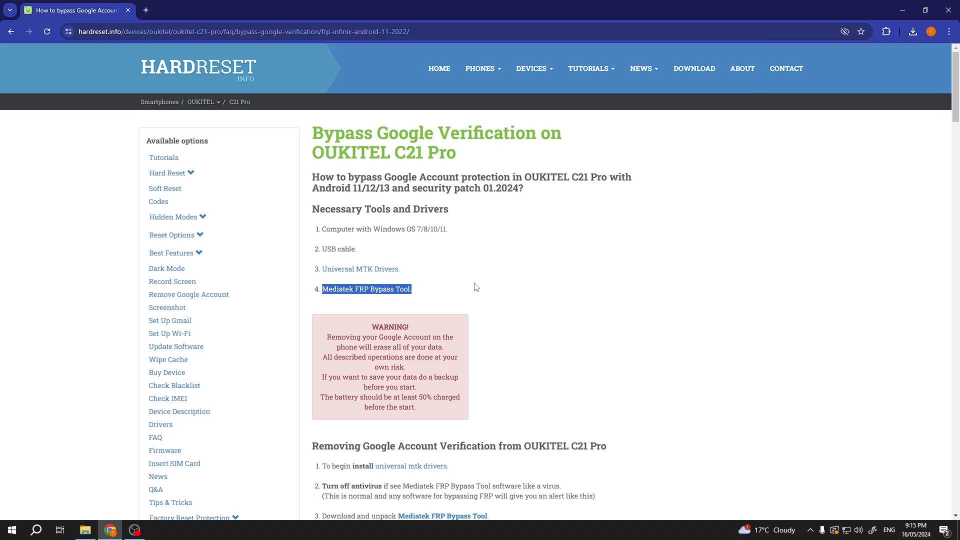
Open the Mediatek FRP Bypass Tool download page and see its download blocked in Chrome's history
{"action": "left_click", "coordinate": [365, 288]}
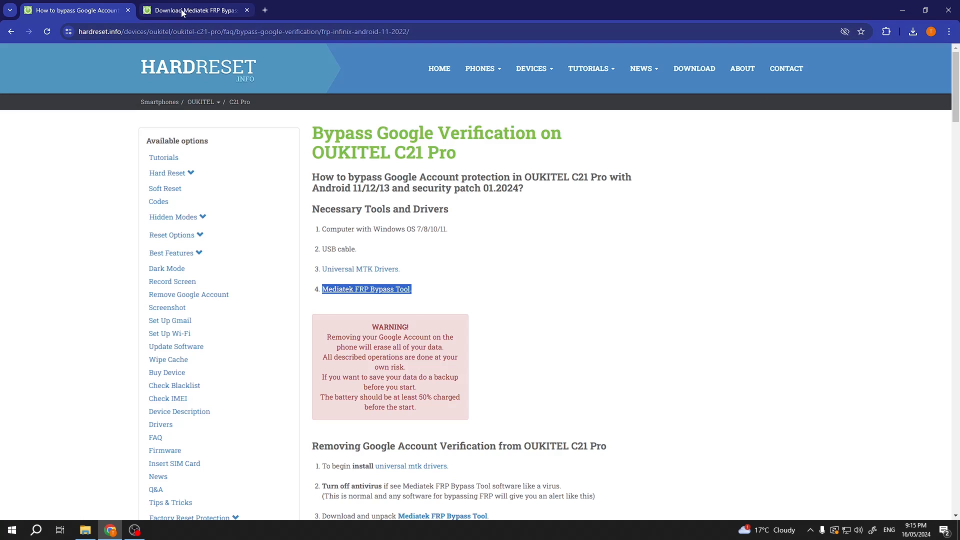
{"action": "left_click", "coordinate": [365, 288]}
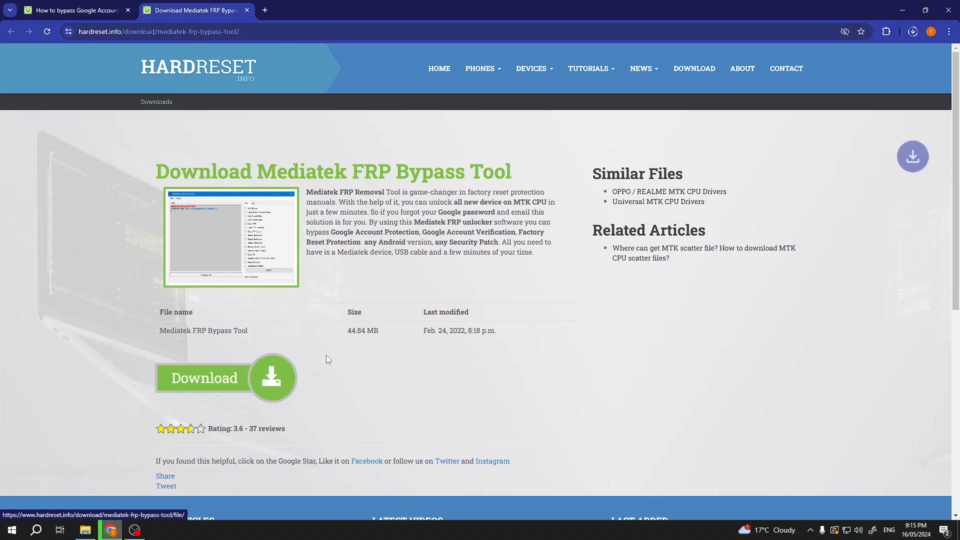
{"action": "left_click", "coordinate": [911, 31]}
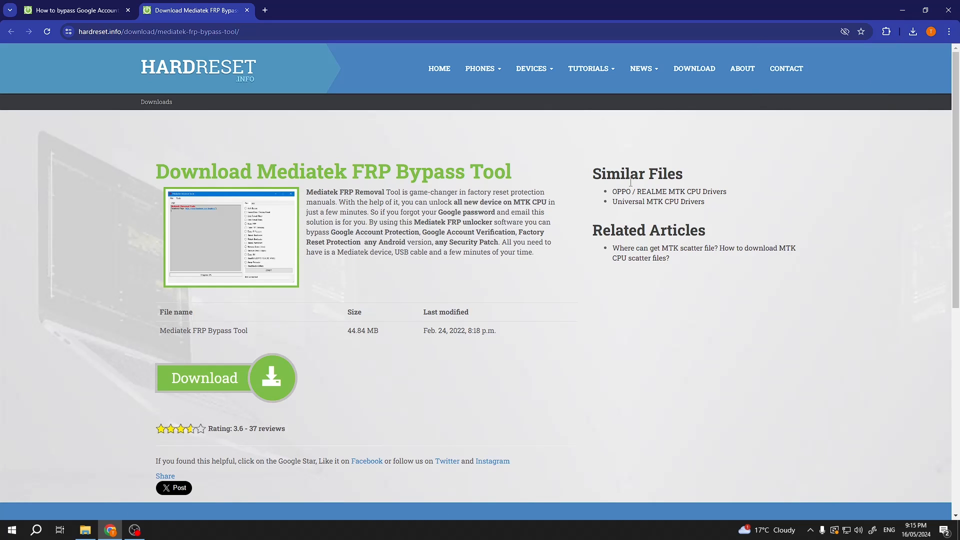
{"action": "mouse_move", "coordinate": [496, 149]}
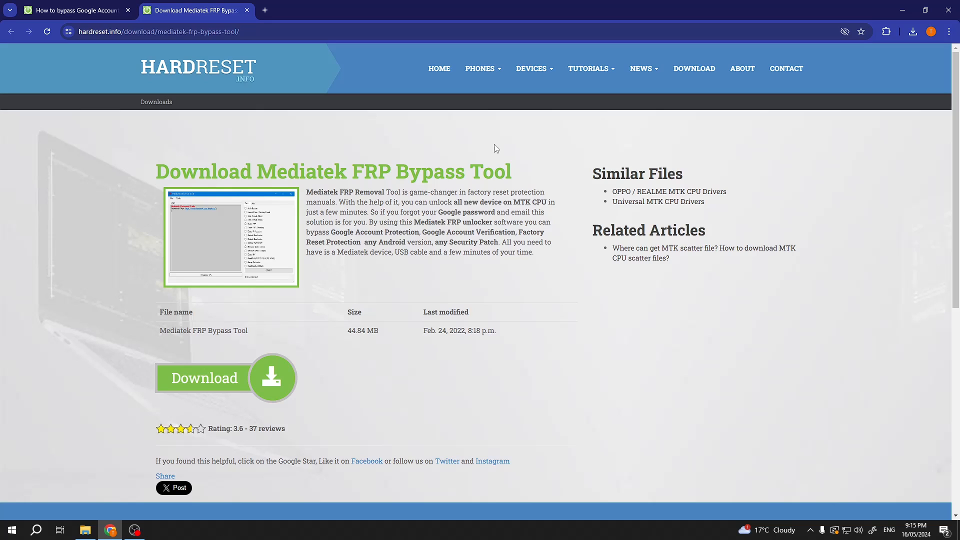
{"action": "mouse_move", "coordinate": [481, 117]}
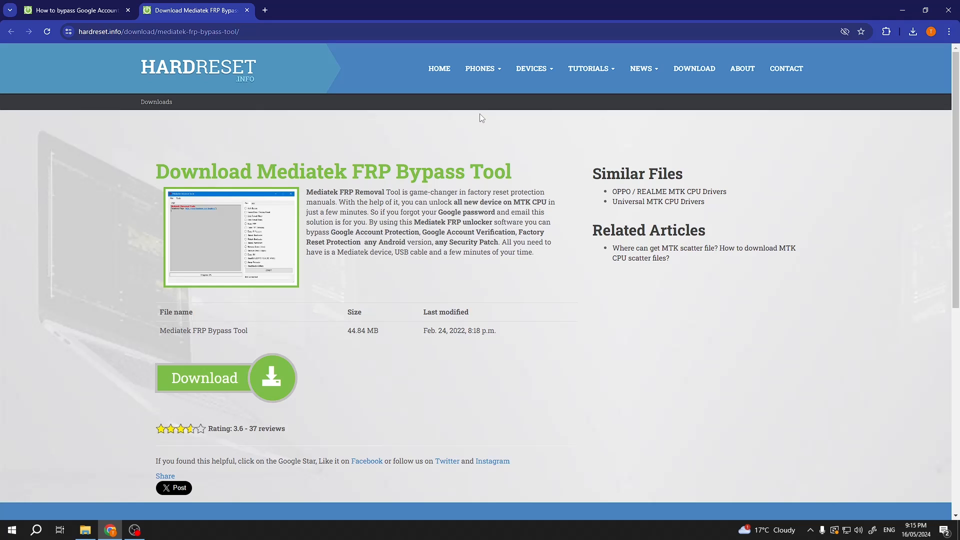
{"action": "left_click", "coordinate": [911, 31]}
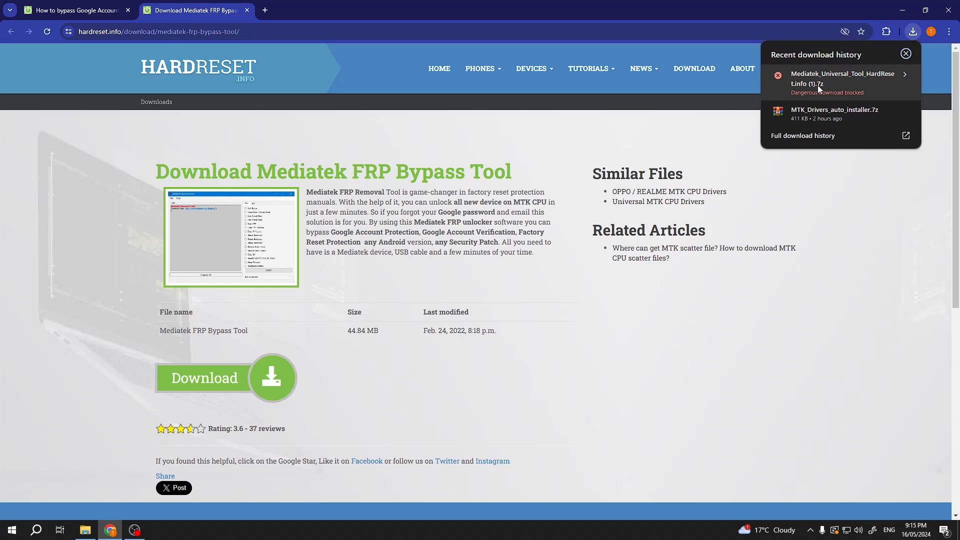
{"action": "mouse_move", "coordinate": [602, 134]}
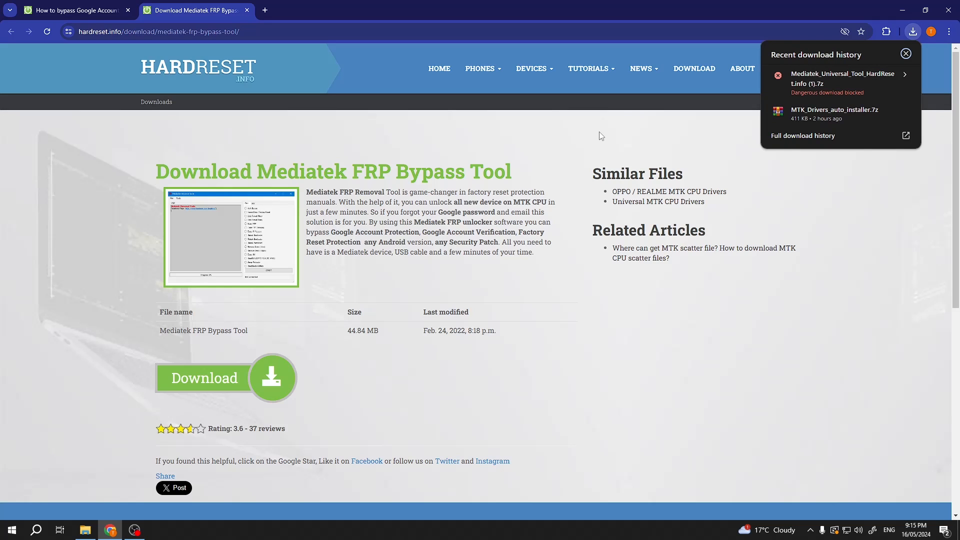
{"action": "mouse_move", "coordinate": [588, 119]}
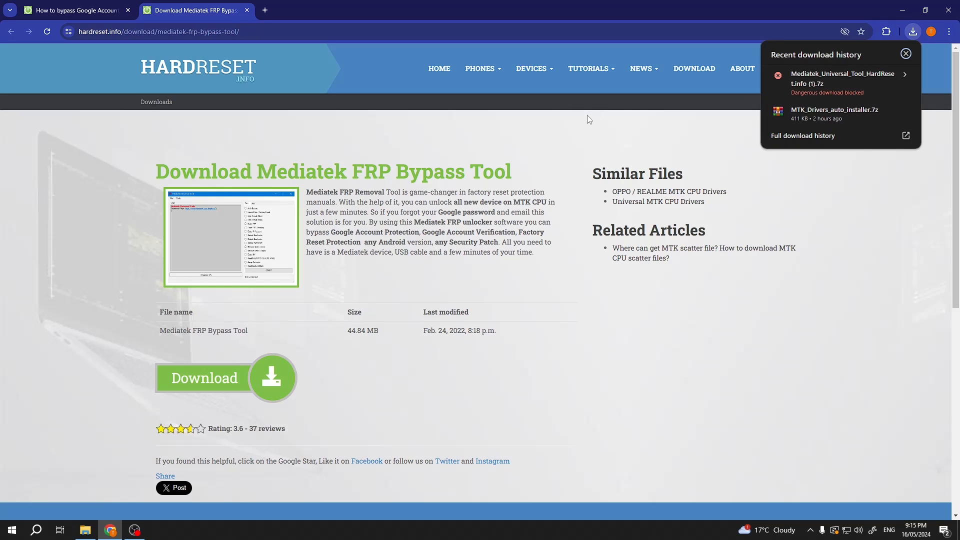
{"action": "left_click", "coordinate": [640, 68]}
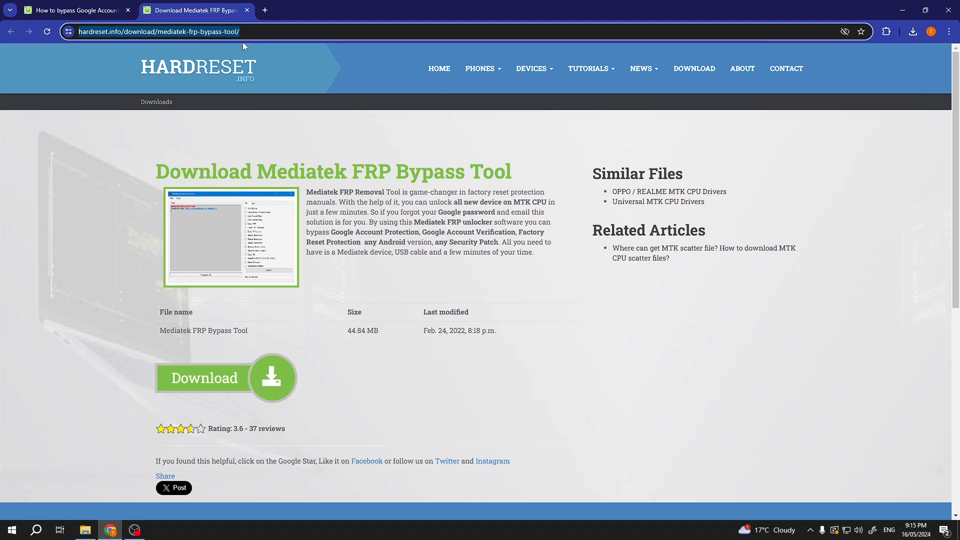
Launch Microsoft Edge from Start and get through its welcome and diagnostic data screens
{"action": "left_click", "coordinate": [11, 529]}
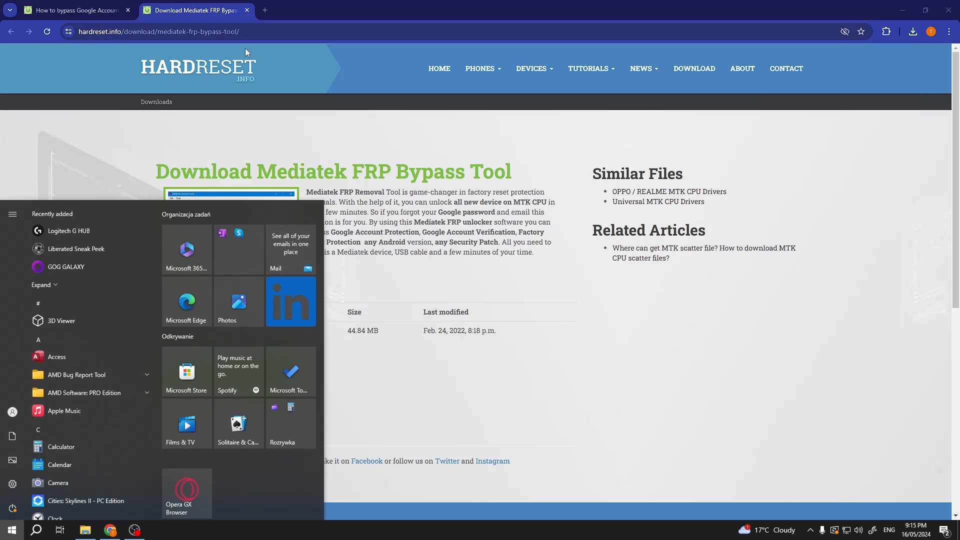
{"action": "type", "text": "edge"}
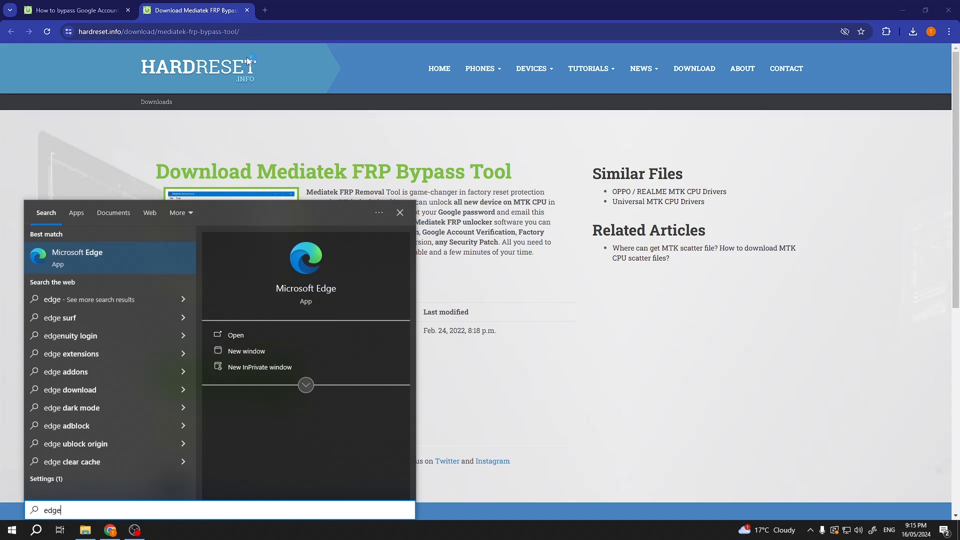
{"action": "left_click", "coordinate": [76, 257]}
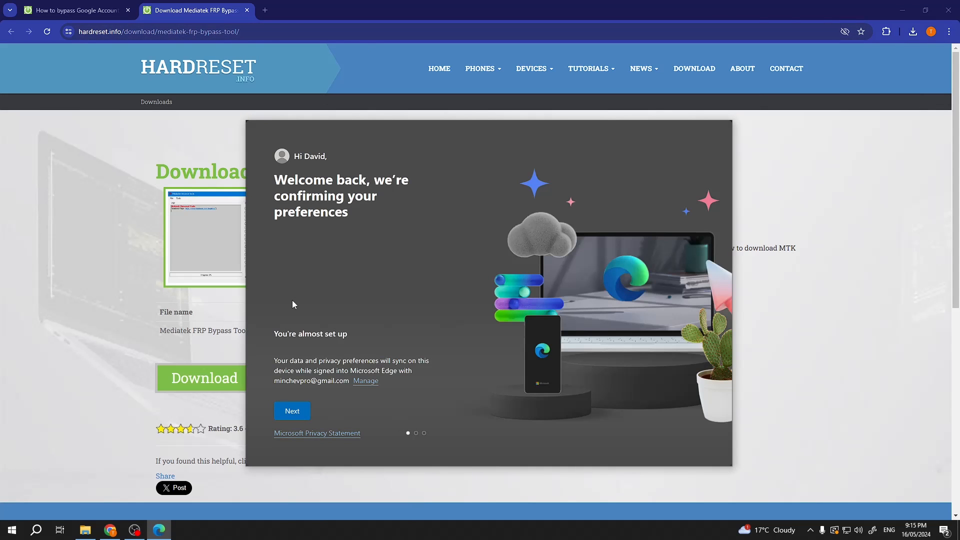
{"action": "mouse_move", "coordinate": [292, 411]}
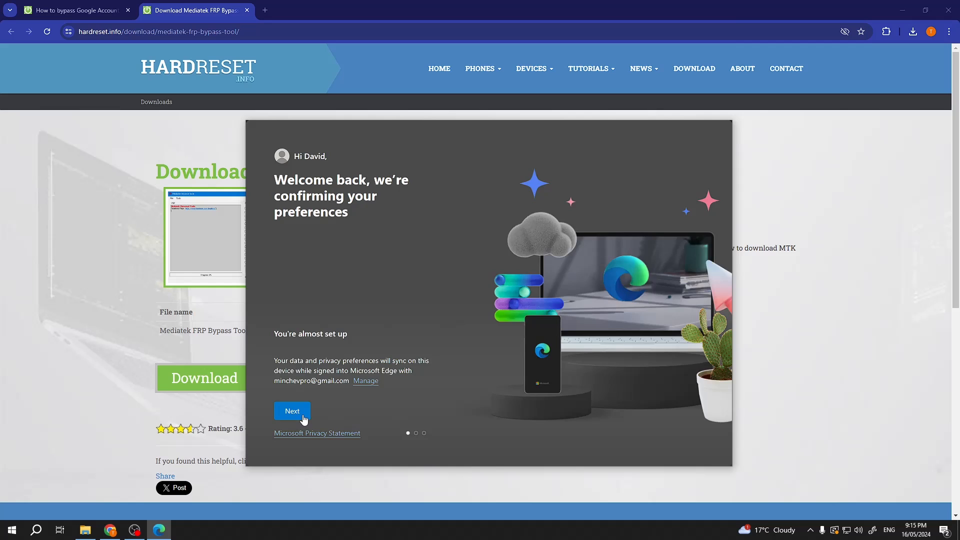
{"action": "left_click", "coordinate": [292, 411]}
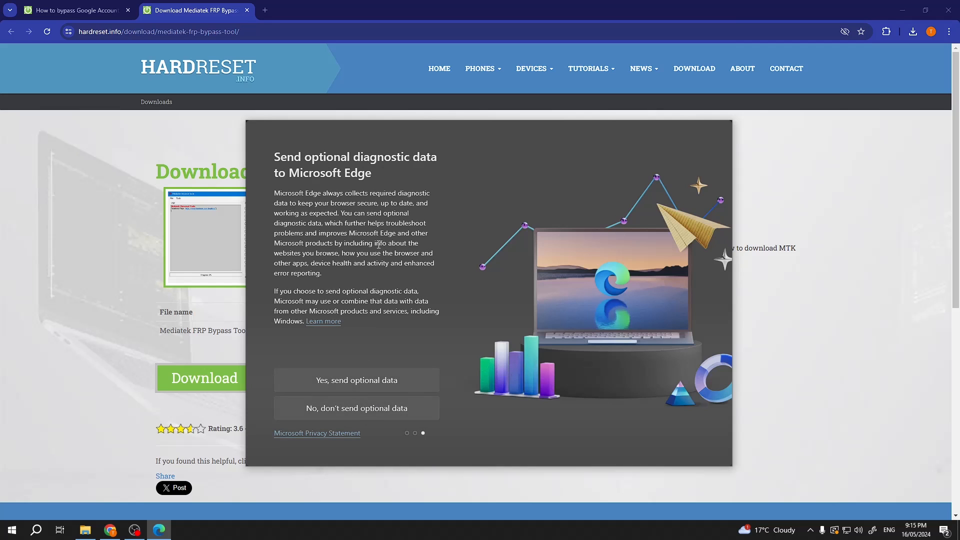
{"action": "left_click", "coordinate": [357, 408]}
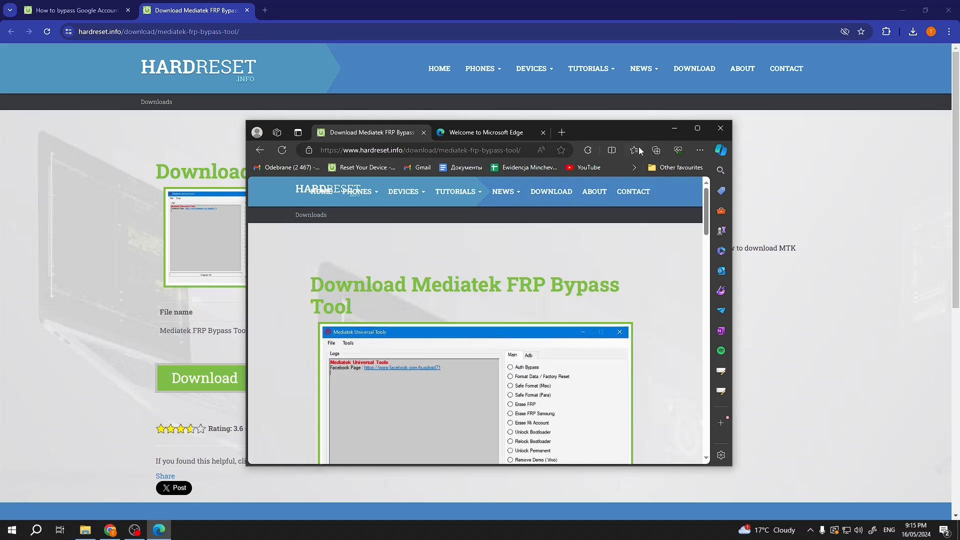
{"action": "scroll", "scroll_direction": "down", "scroll_amount": 3}
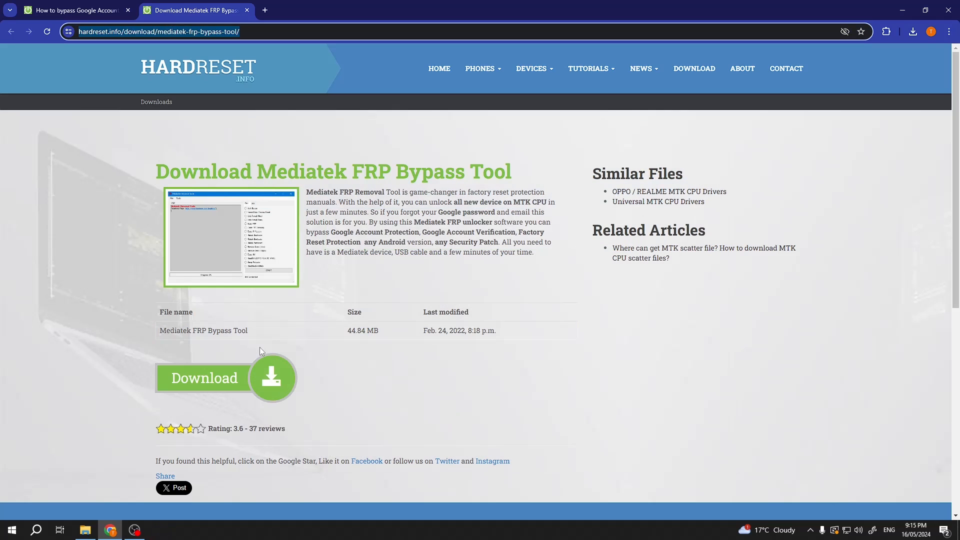
Go through Settings > Update & Security > Windows Security to Virus & threat protection
{"action": "right_click", "coordinate": [11, 529]}
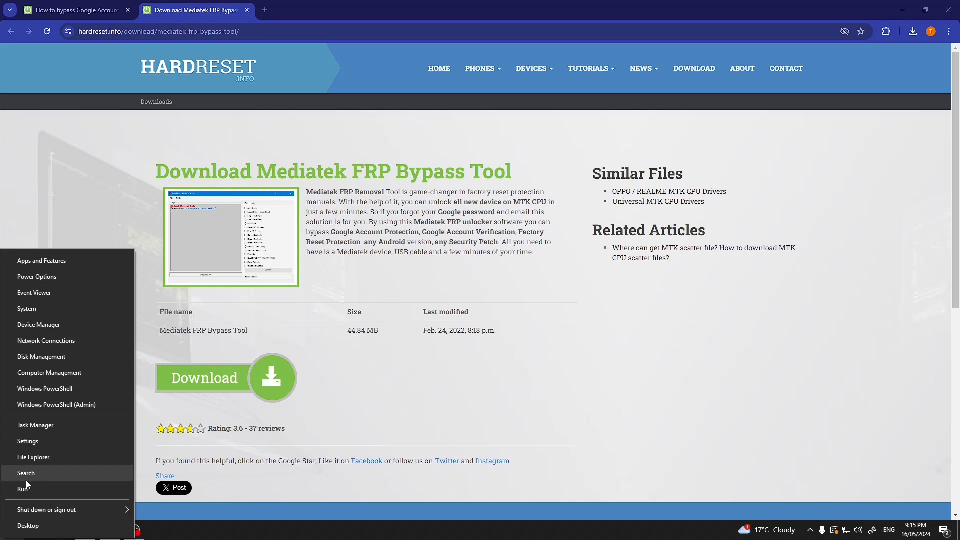
{"action": "mouse_move", "coordinate": [35, 444]}
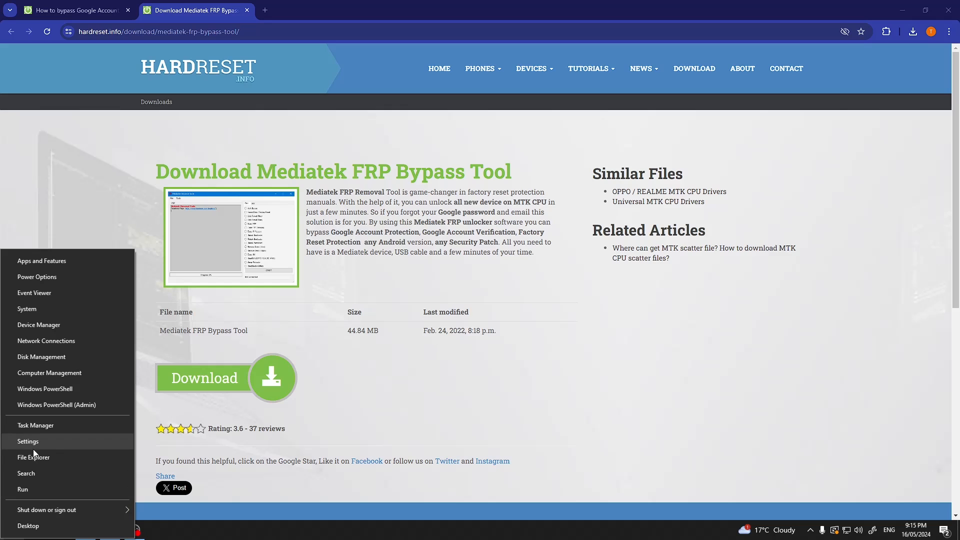
{"action": "left_click", "coordinate": [27, 440]}
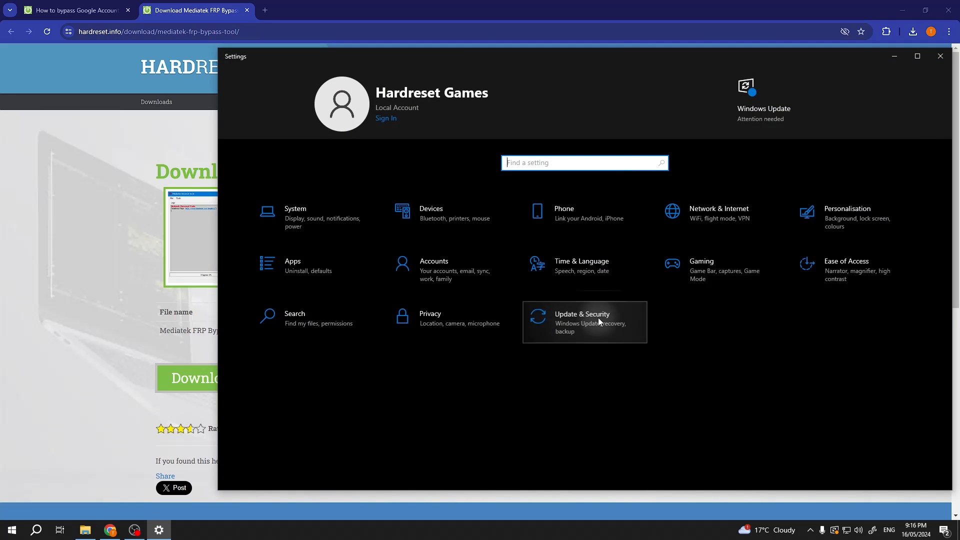
{"action": "left_click", "coordinate": [581, 322]}
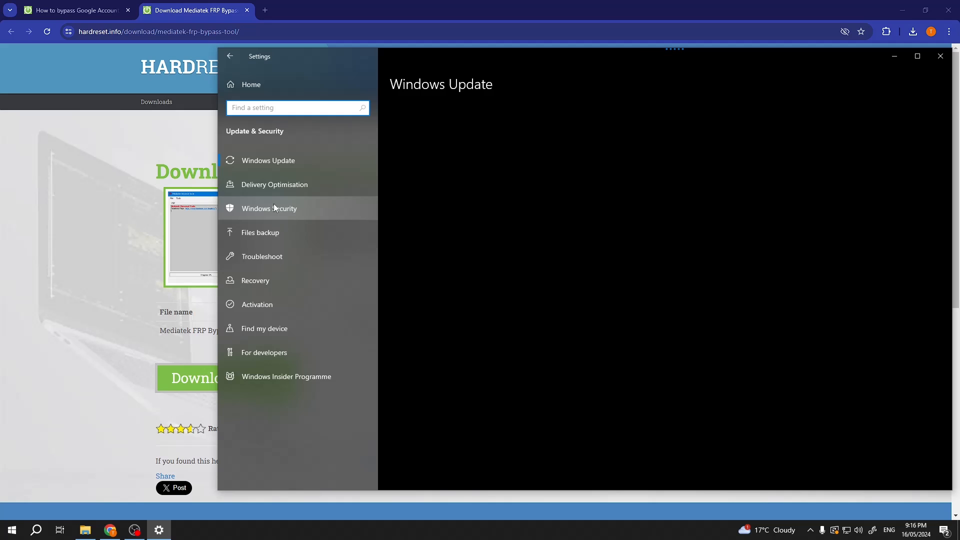
{"action": "left_click", "coordinate": [268, 208]}
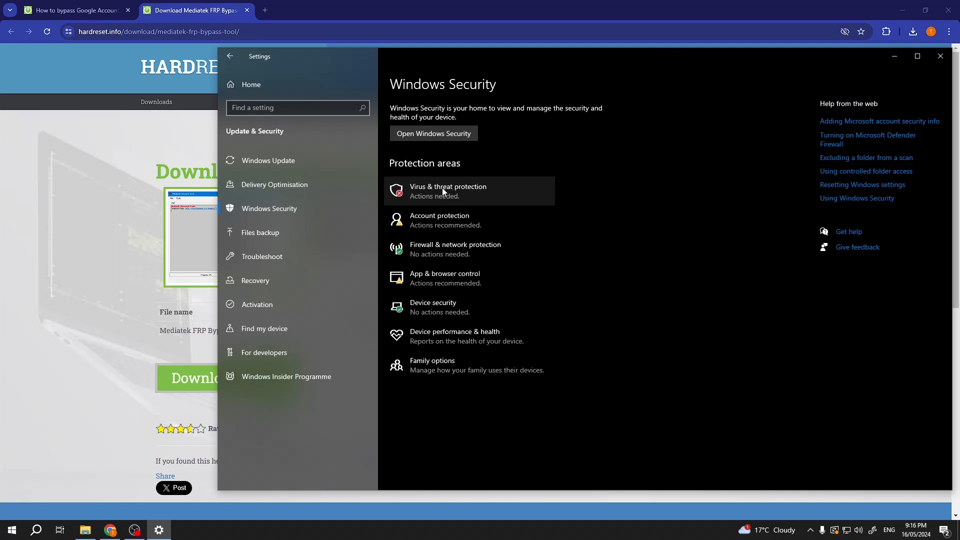
{"action": "left_click", "coordinate": [447, 191]}
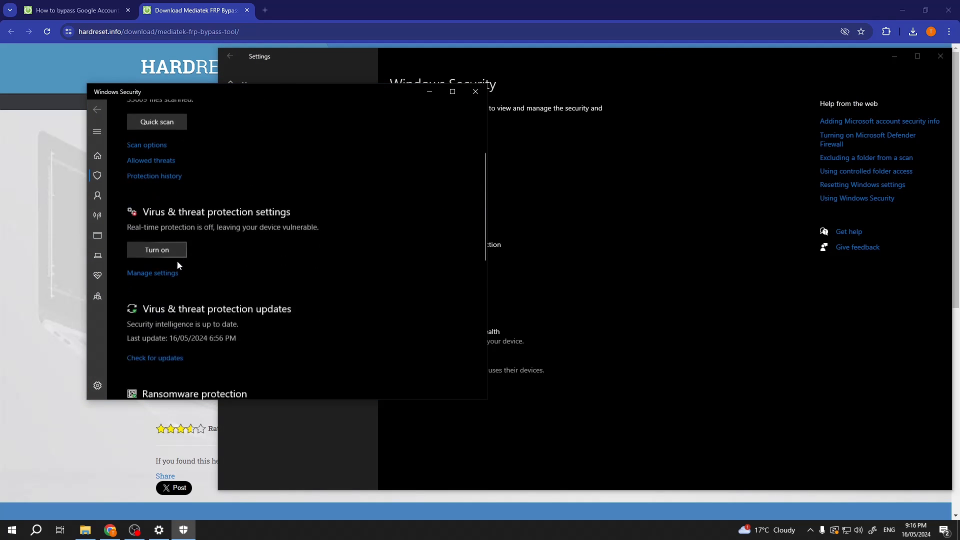
{"action": "scroll", "scroll_direction": "down", "scroll_amount": 3}
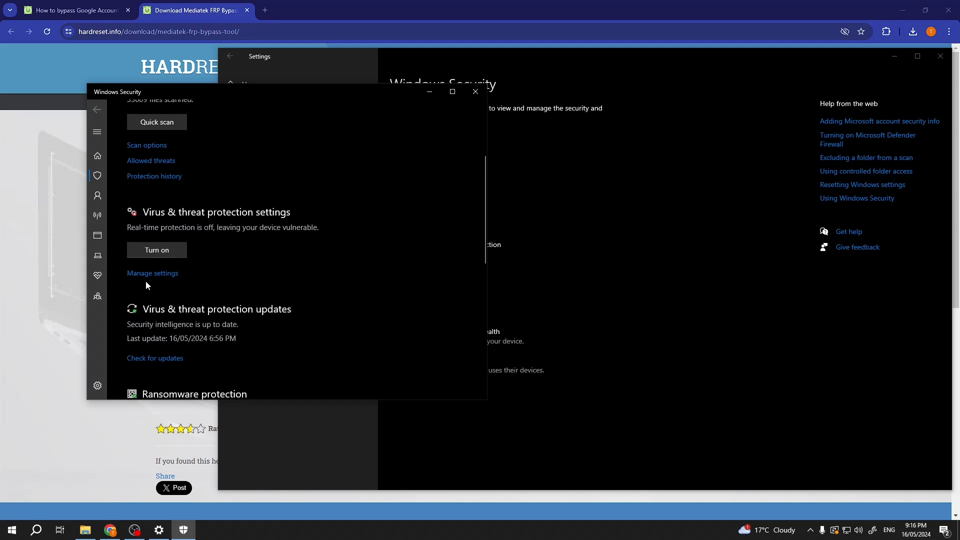
{"action": "mouse_move", "coordinate": [145, 302]}
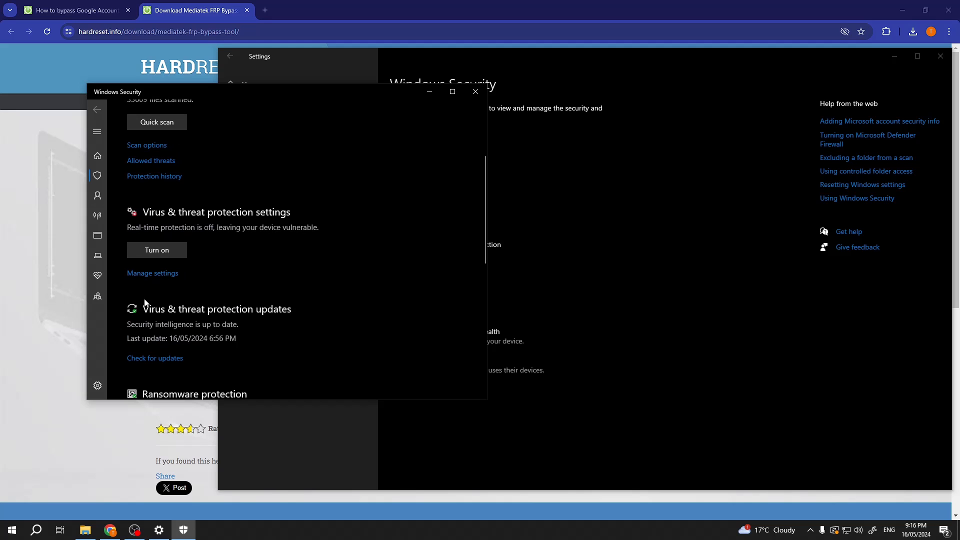
{"action": "left_click", "coordinate": [152, 273]}
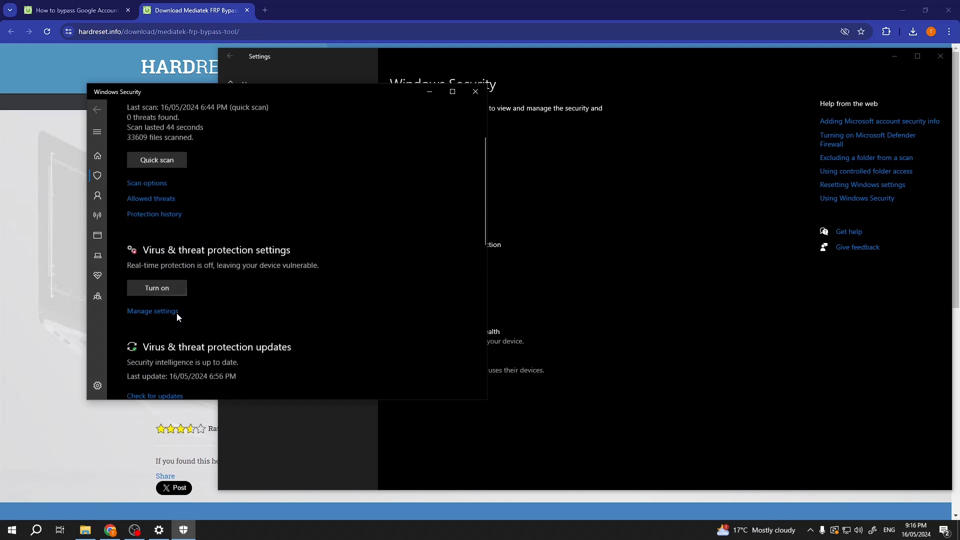
Under Manage settings, switch Real-time protection on and then back off
{"action": "left_click", "coordinate": [152, 310]}
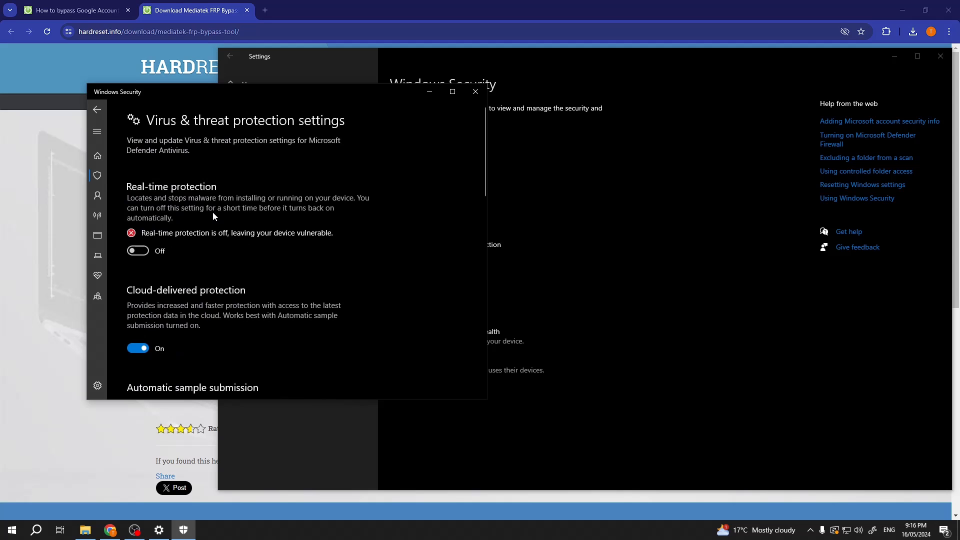
{"action": "mouse_move", "coordinate": [207, 196]}
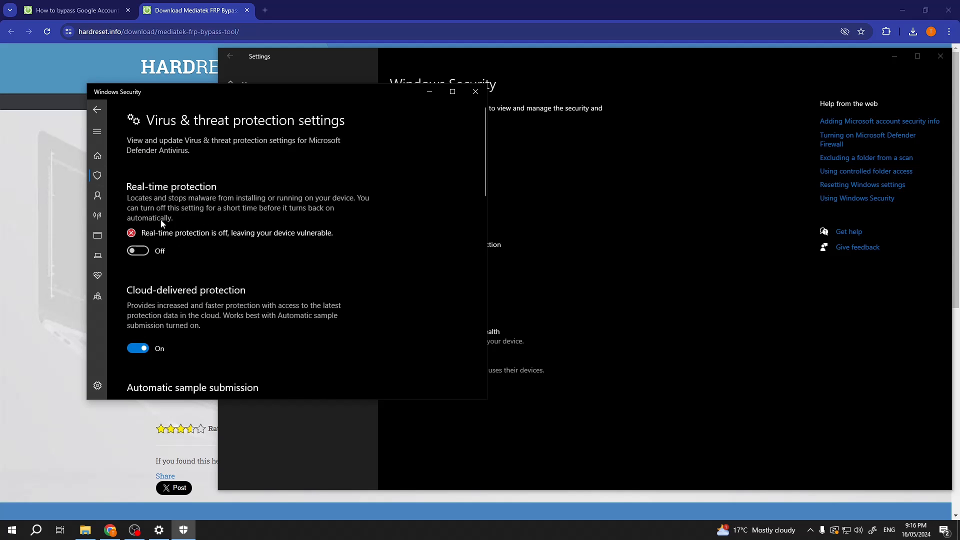
{"action": "left_click", "coordinate": [138, 250]}
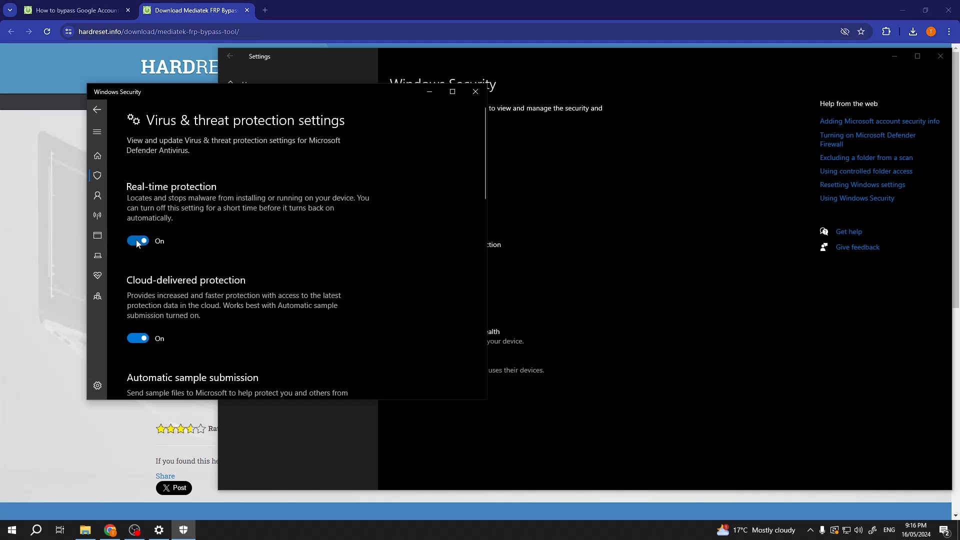
{"action": "left_click", "coordinate": [138, 240]}
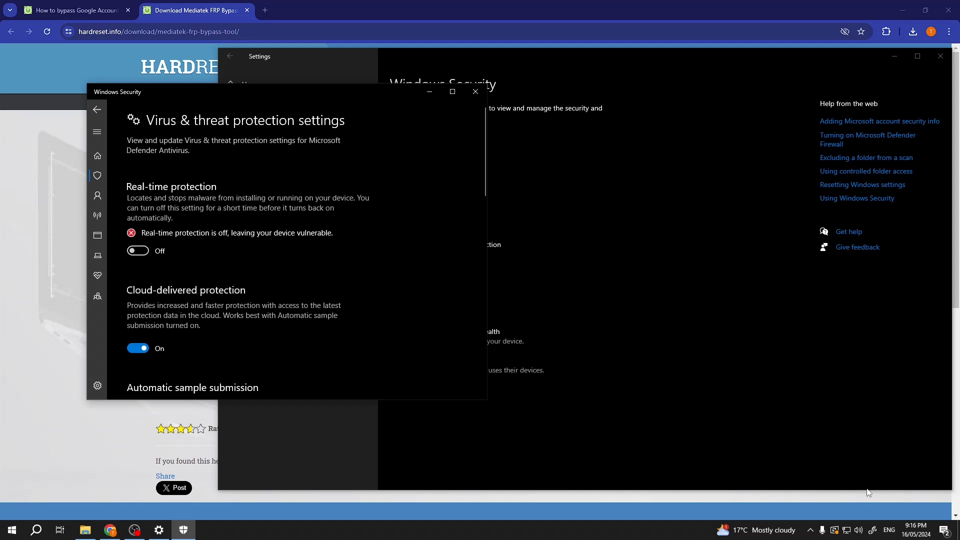
{"action": "mouse_move", "coordinate": [610, 328]}
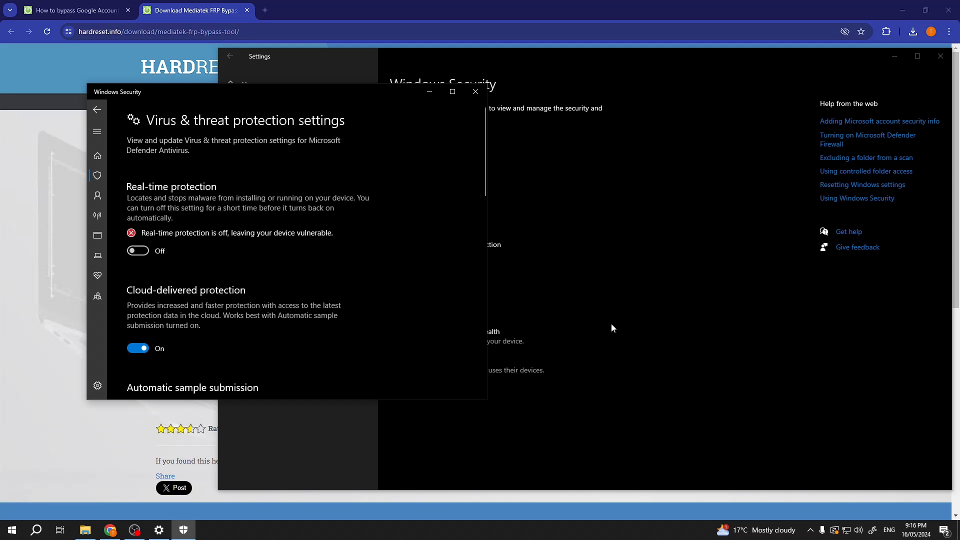
{"action": "mouse_move", "coordinate": [615, 335]}
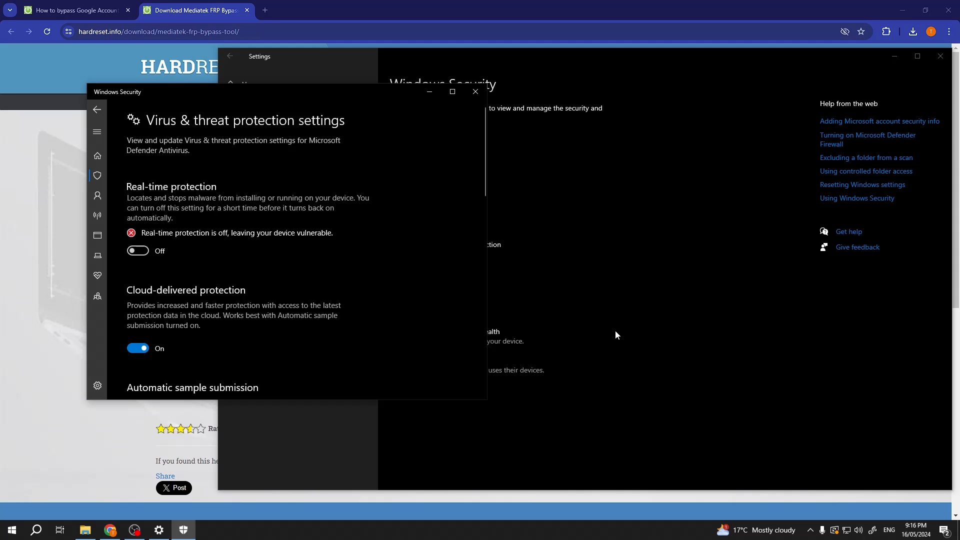
{"action": "mouse_move", "coordinate": [614, 334]}
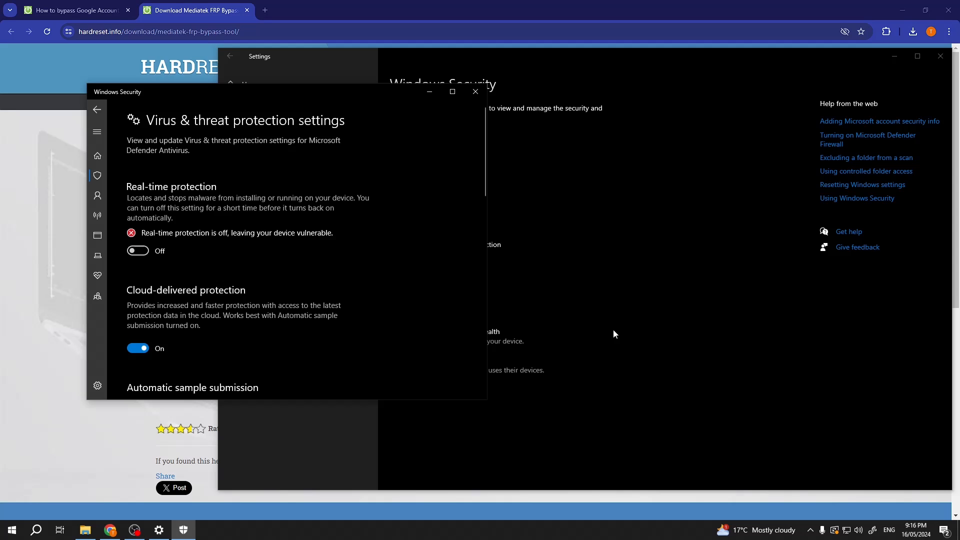
{"action": "mouse_move", "coordinate": [622, 327]}
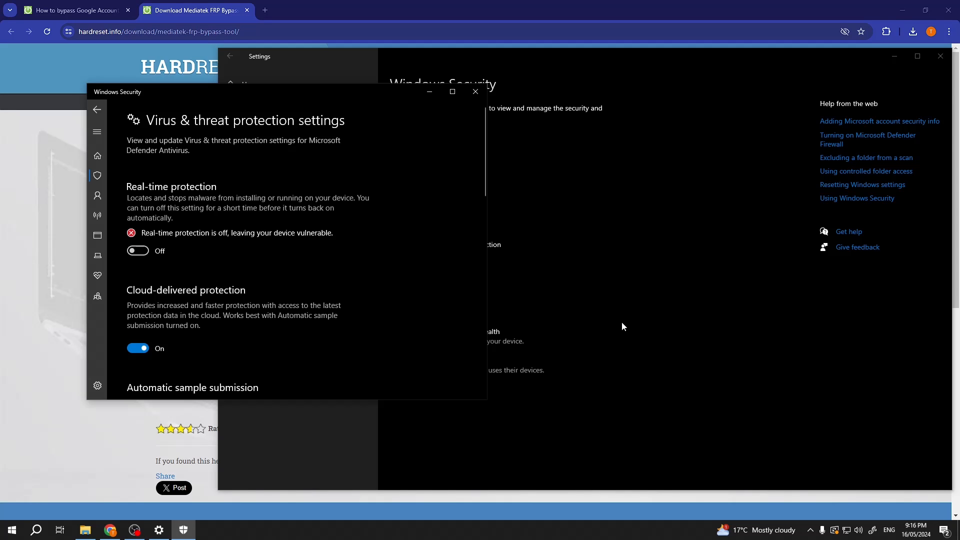
{"action": "mouse_move", "coordinate": [634, 318]}
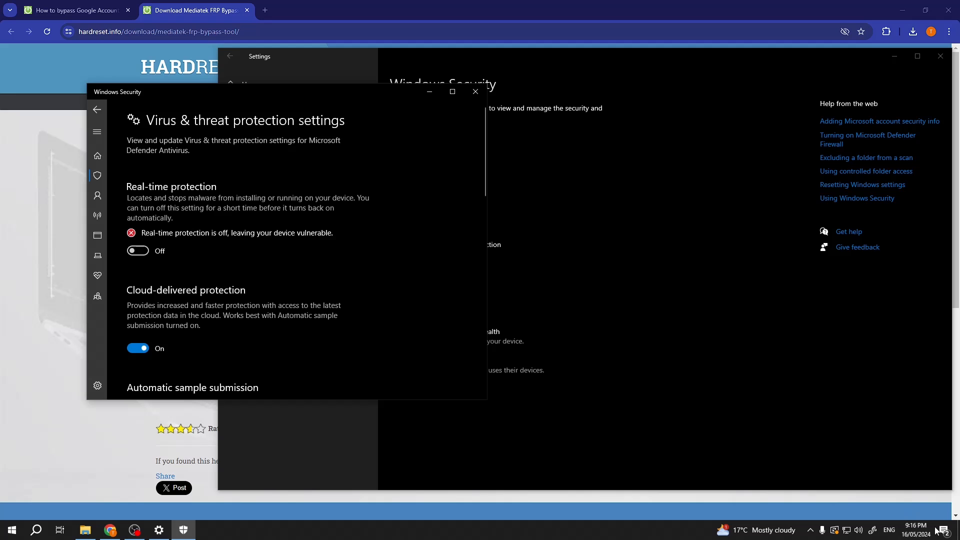
{"action": "left_click", "coordinate": [138, 250]}
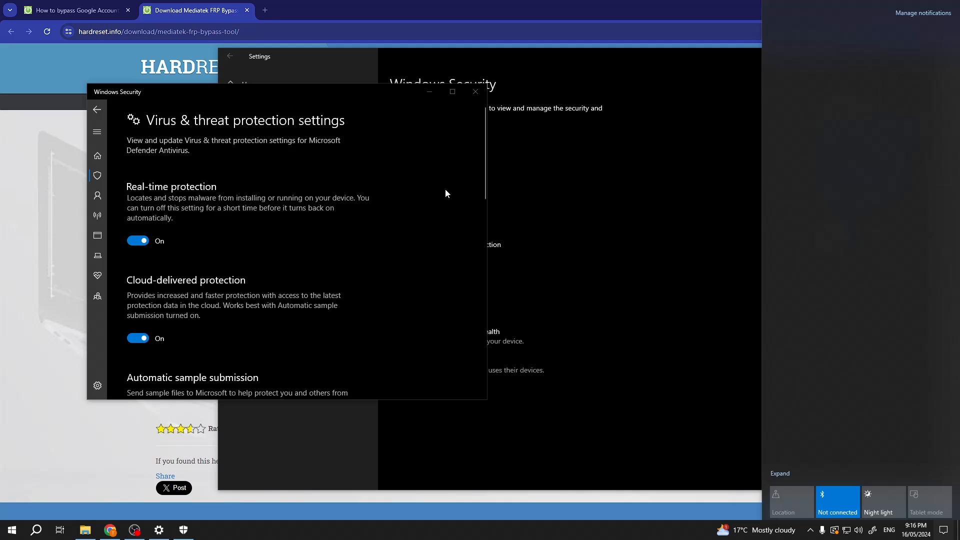
Dismiss the notifications panel and scroll down the virus and threat protection settings
{"action": "left_click", "coordinate": [138, 240]}
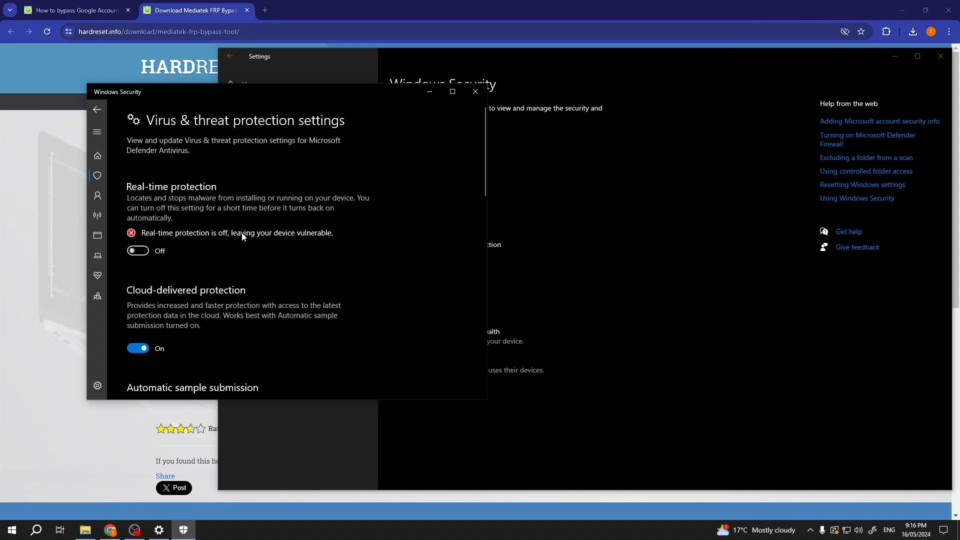
{"action": "mouse_move", "coordinate": [254, 242]}
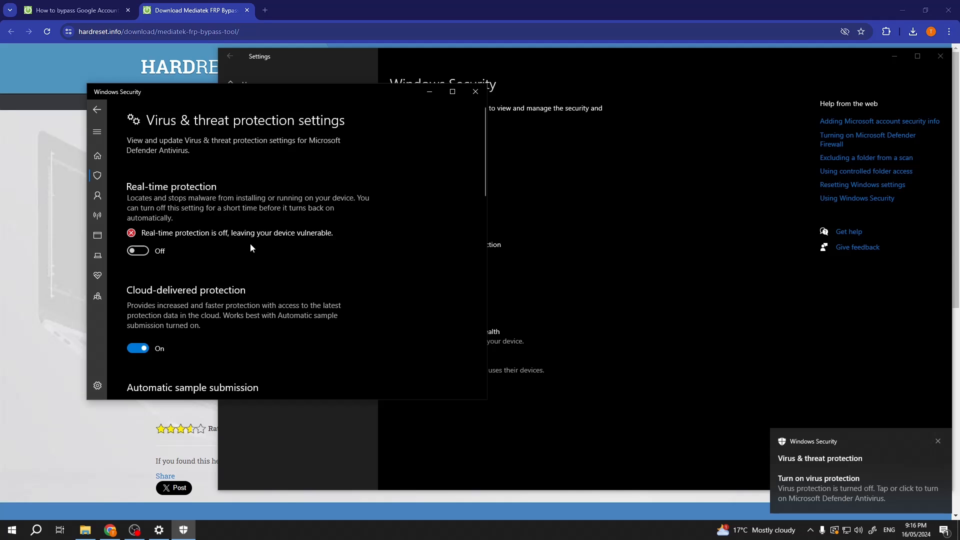
{"action": "mouse_move", "coordinate": [229, 253]}
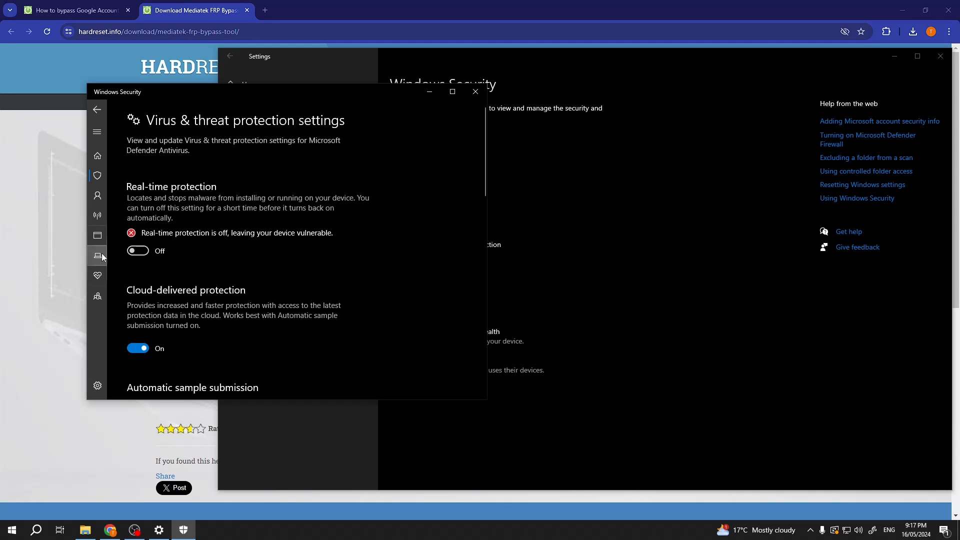
{"action": "mouse_move", "coordinate": [627, 378]}
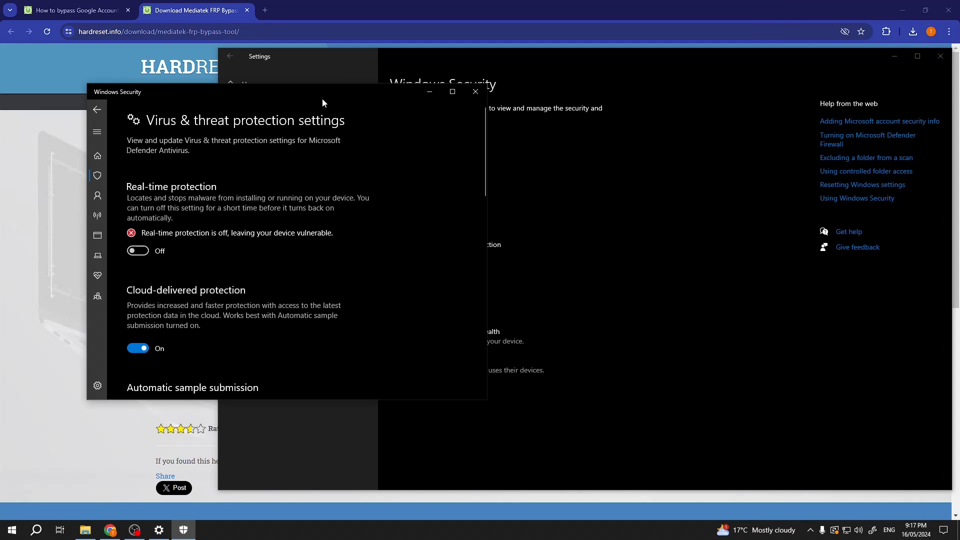
{"action": "mouse_move", "coordinate": [237, 221]}
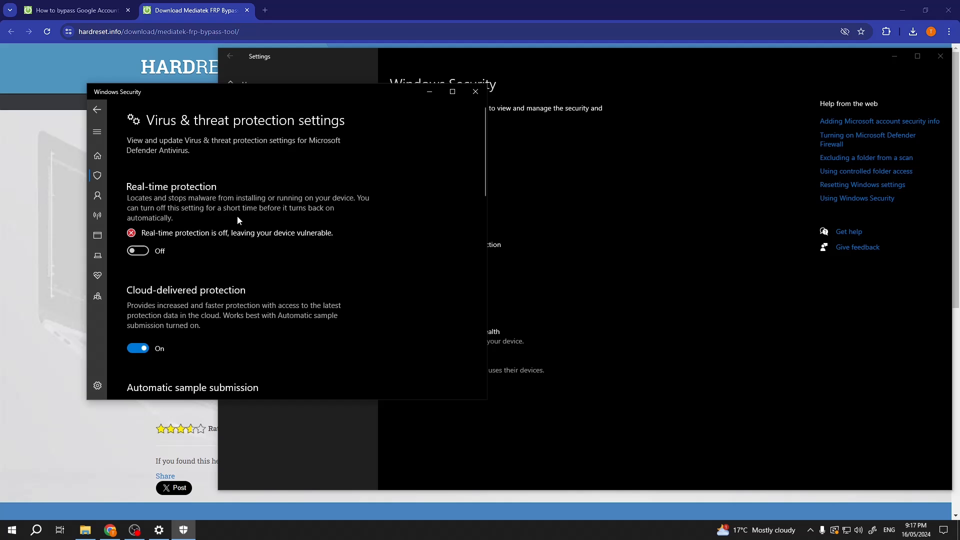
{"action": "mouse_move", "coordinate": [237, 224]}
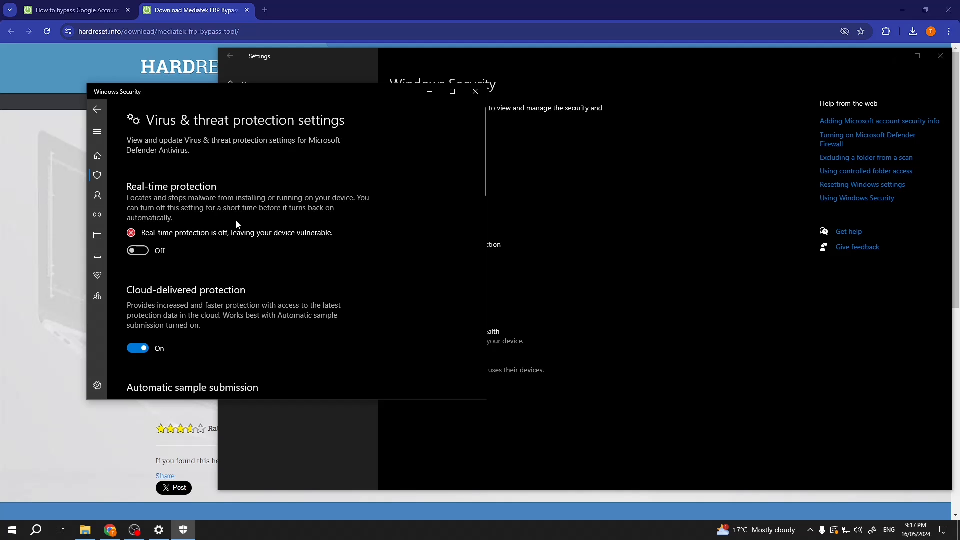
{"action": "mouse_move", "coordinate": [339, 245]}
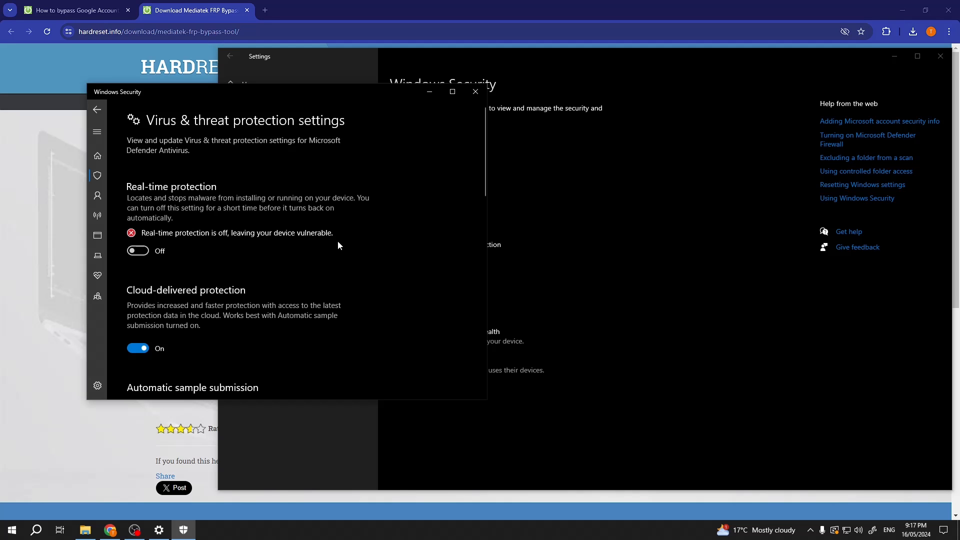
{"action": "scroll", "scroll_direction": "down", "scroll_amount": 3}
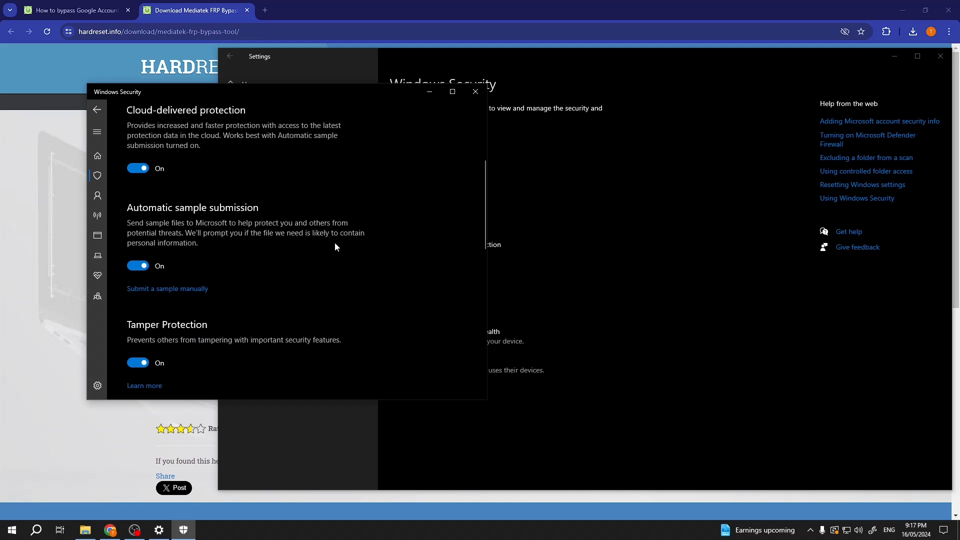
Review the exclusions list with the Desktop and Downloads folders, then close Windows Security
{"action": "scroll", "scroll_direction": "down", "scroll_amount": 3}
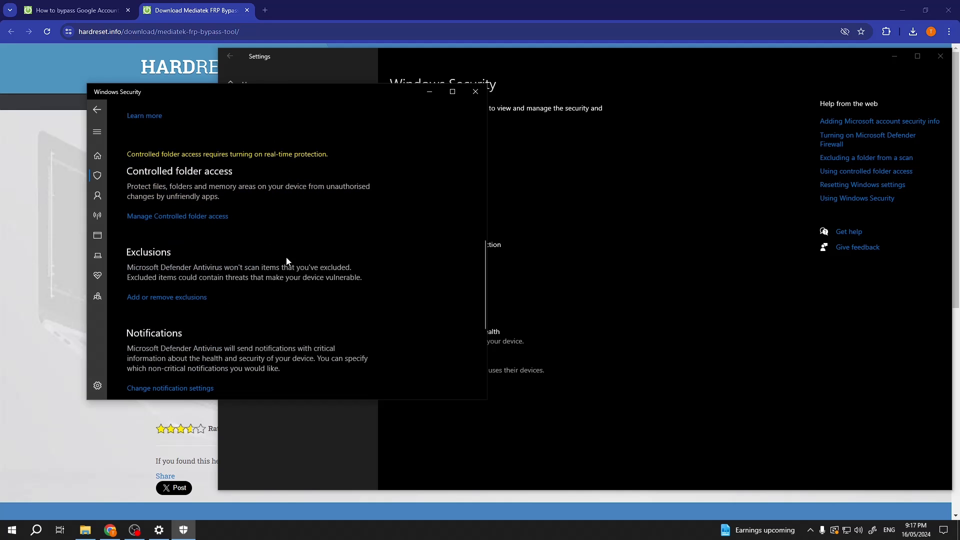
{"action": "mouse_move", "coordinate": [166, 296]}
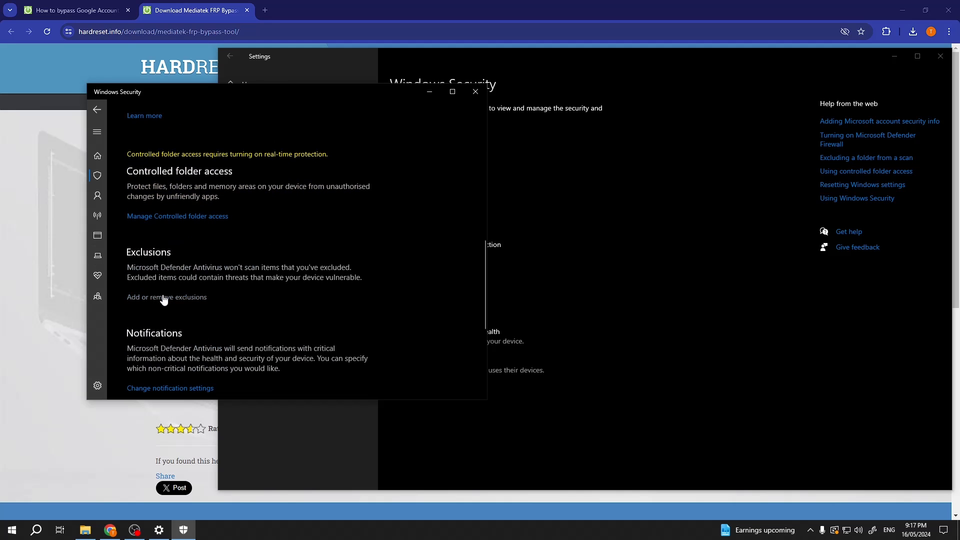
{"action": "left_click", "coordinate": [166, 297]}
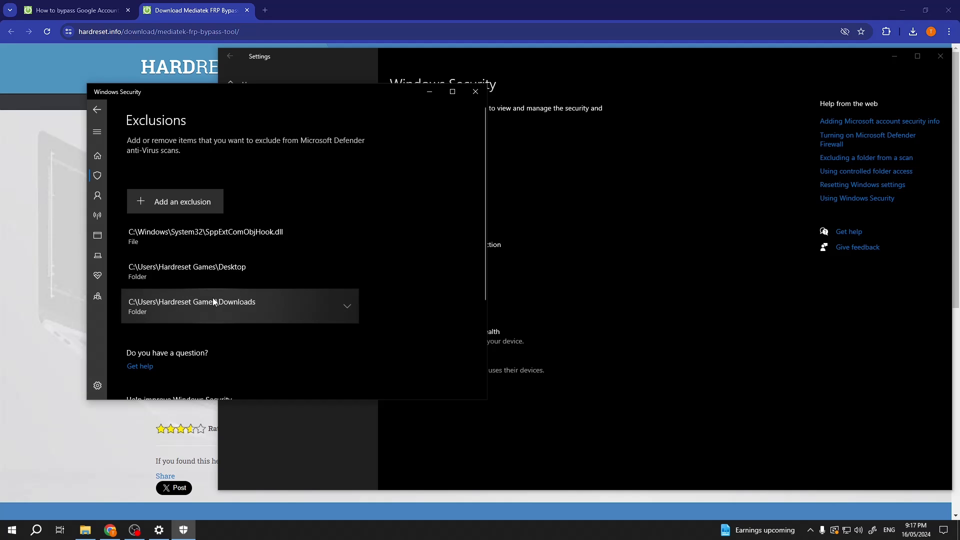
{"action": "mouse_move", "coordinate": [475, 91]}
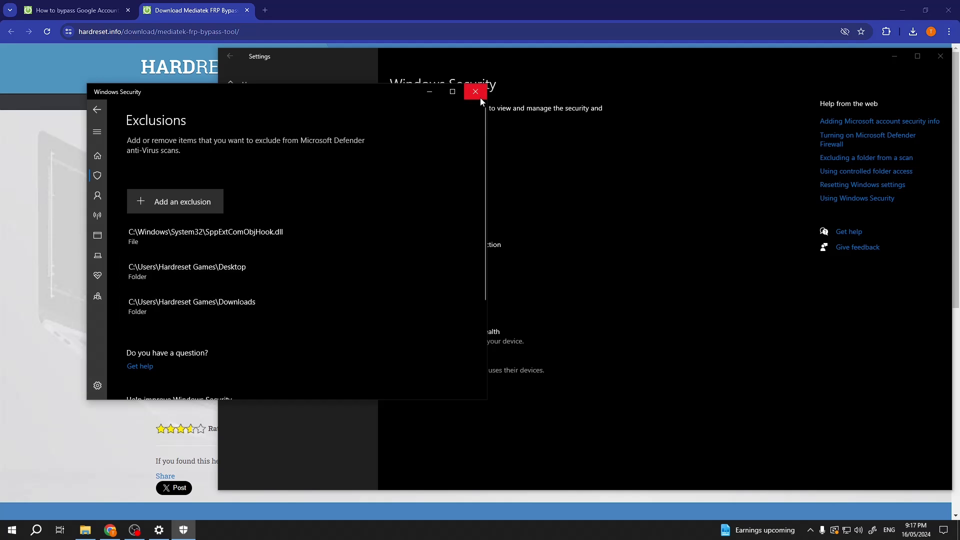
{"action": "left_click", "coordinate": [475, 90]}
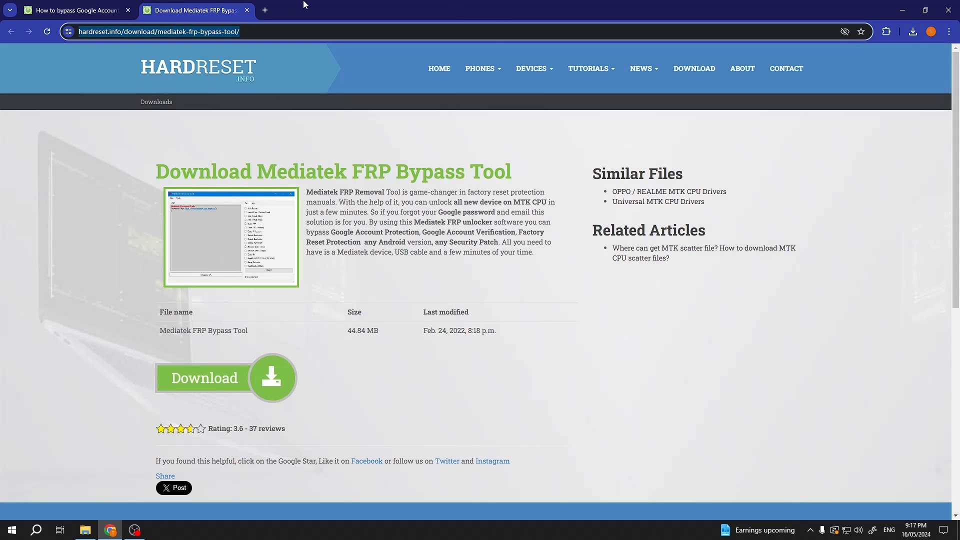
Open Downloads in File Explorer, look into the MTK drivers installer folder, and return
{"action": "left_click", "coordinate": [84, 530]}
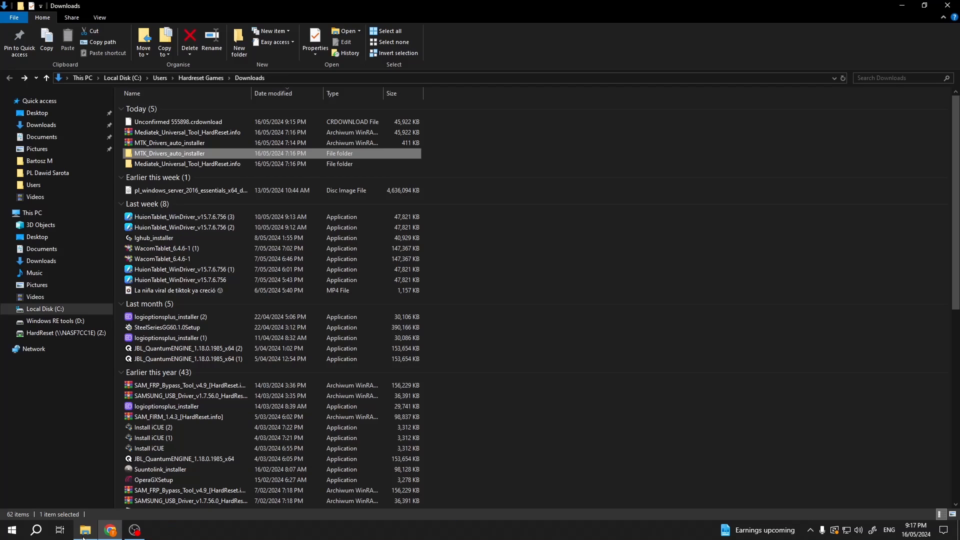
{"action": "left_click", "coordinate": [186, 132]}
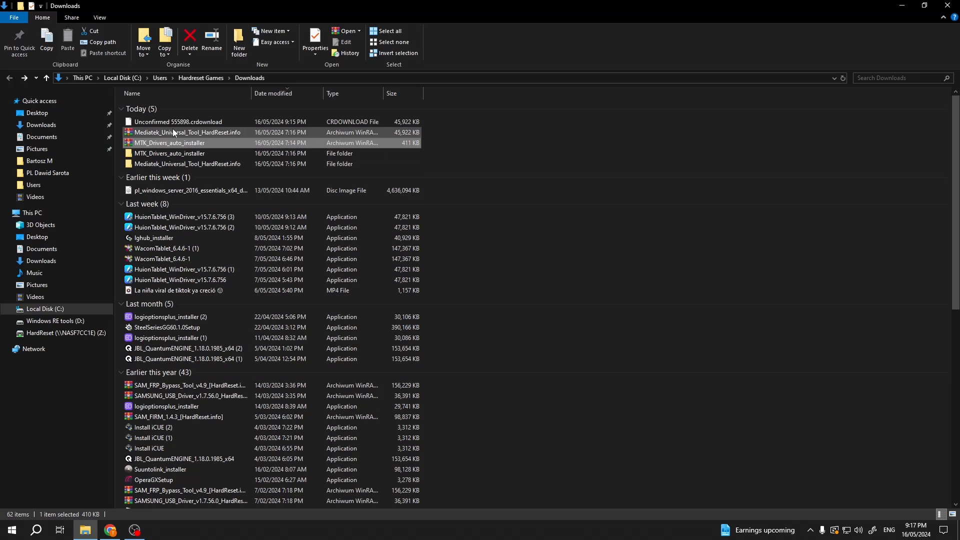
{"action": "left_click", "coordinate": [172, 142]}
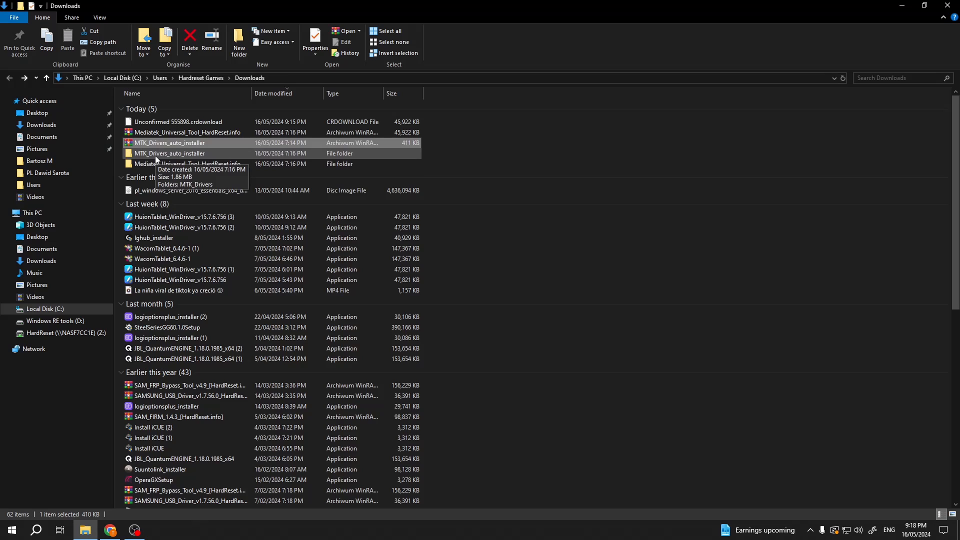
{"action": "double_click", "coordinate": [172, 143]}
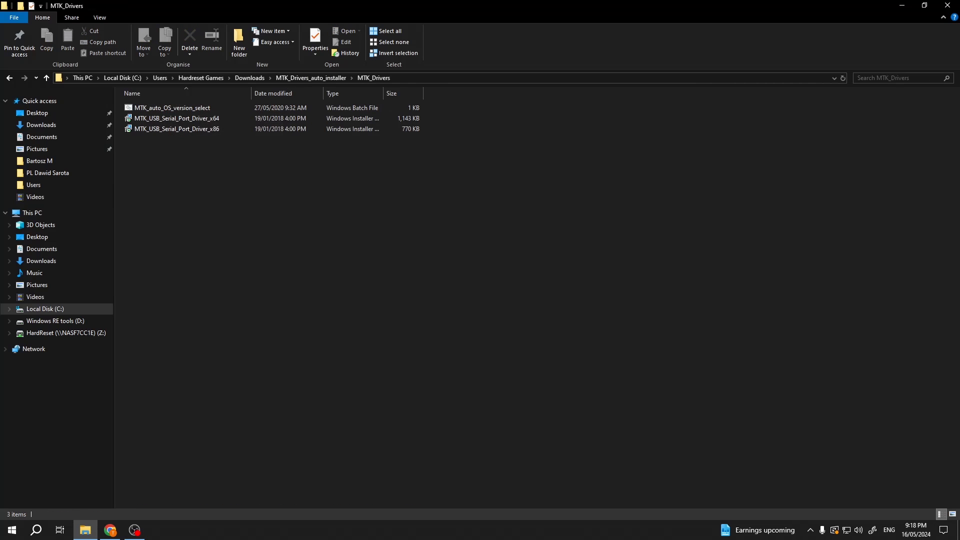
{"action": "left_click", "coordinate": [9, 78]}
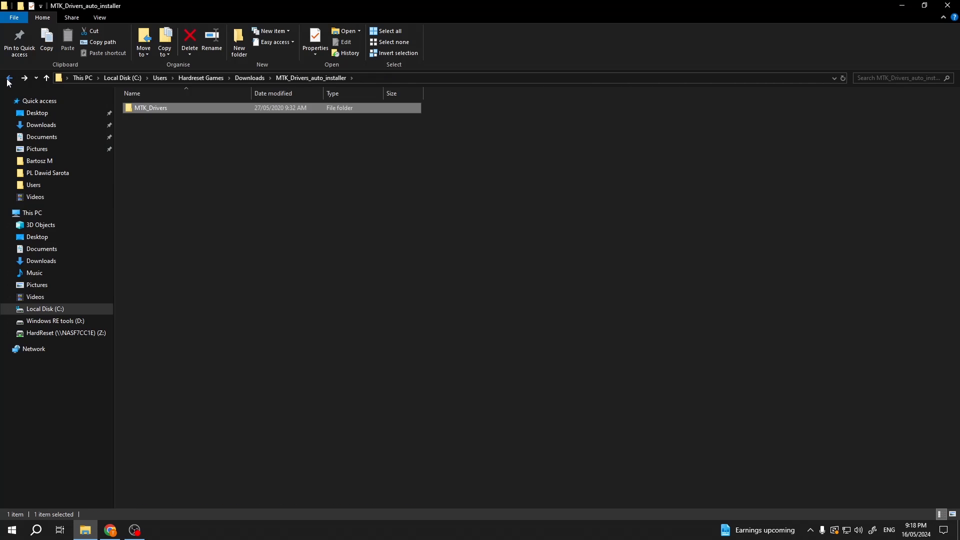
{"action": "left_click", "coordinate": [8, 78]}
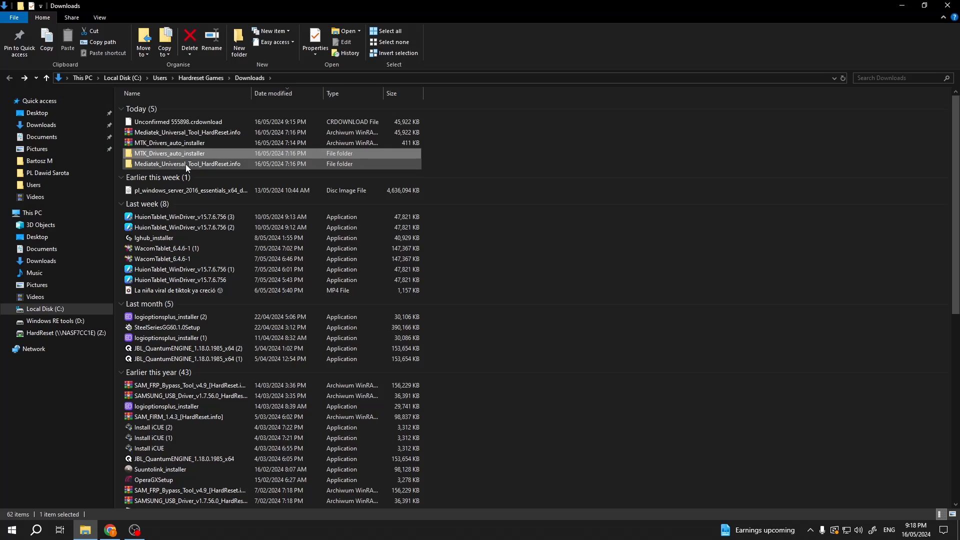
Open the inner Mediatek Universal Tool folder and right-click Mediatek Universal Tools.exe
{"action": "double_click", "coordinate": [187, 164]}
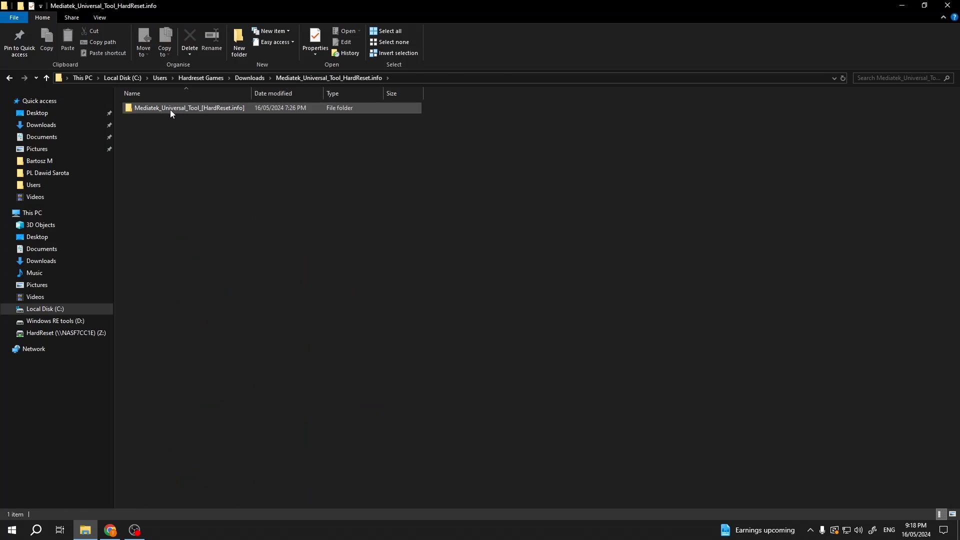
{"action": "double_click", "coordinate": [189, 108]}
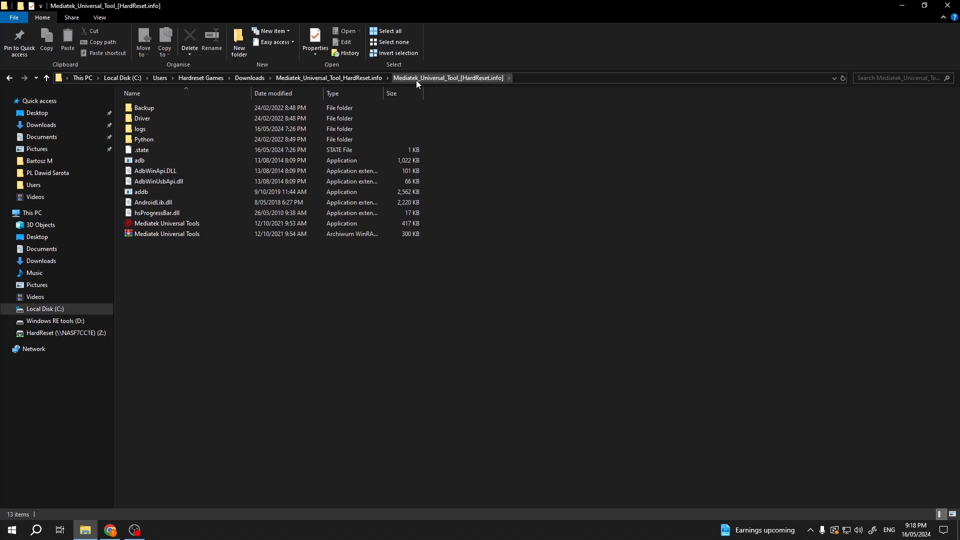
{"action": "left_click", "coordinate": [166, 223]}
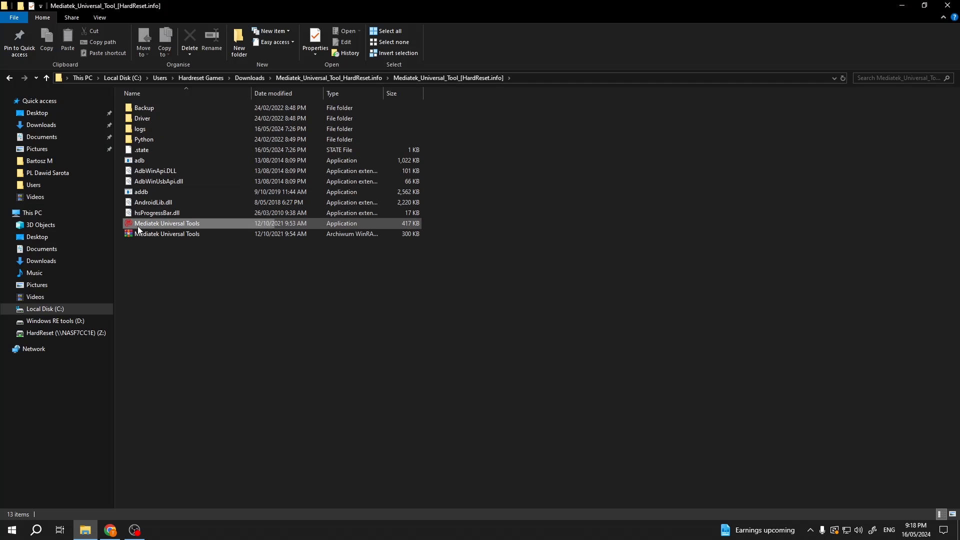
{"action": "left_click", "coordinate": [166, 223]}
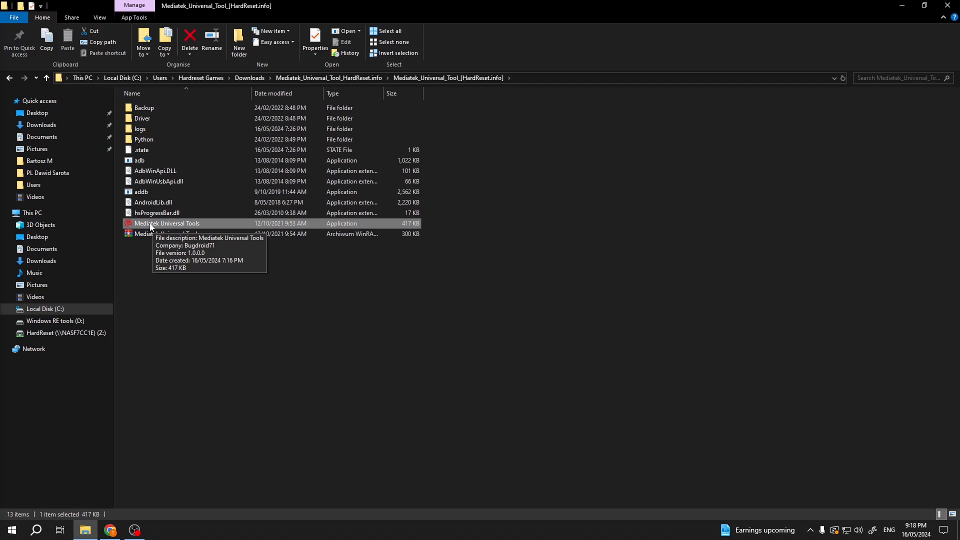
{"action": "right_click", "coordinate": [166, 223]}
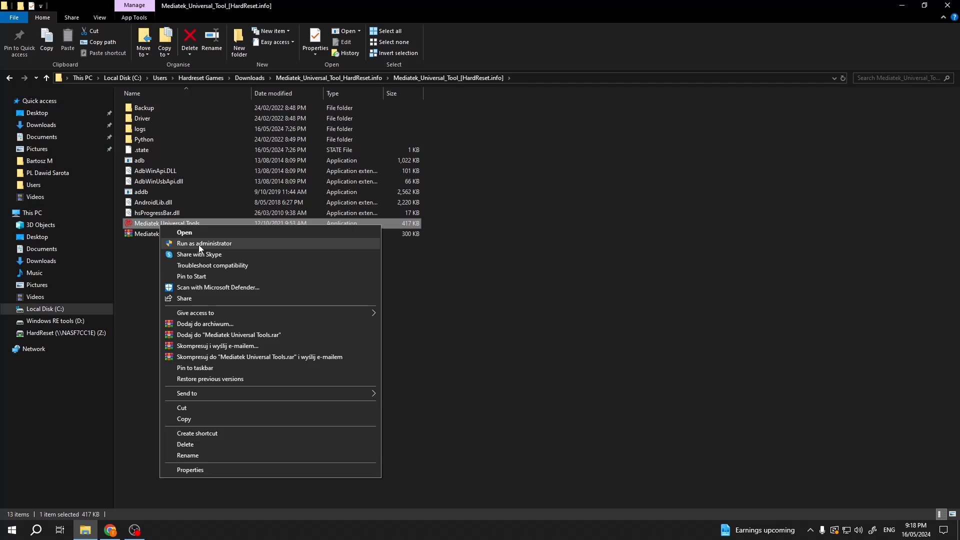
Run Mediatek Universal Tools as administrator, review the Driver options, and start Erase FRP
{"action": "left_click", "coordinate": [183, 231]}
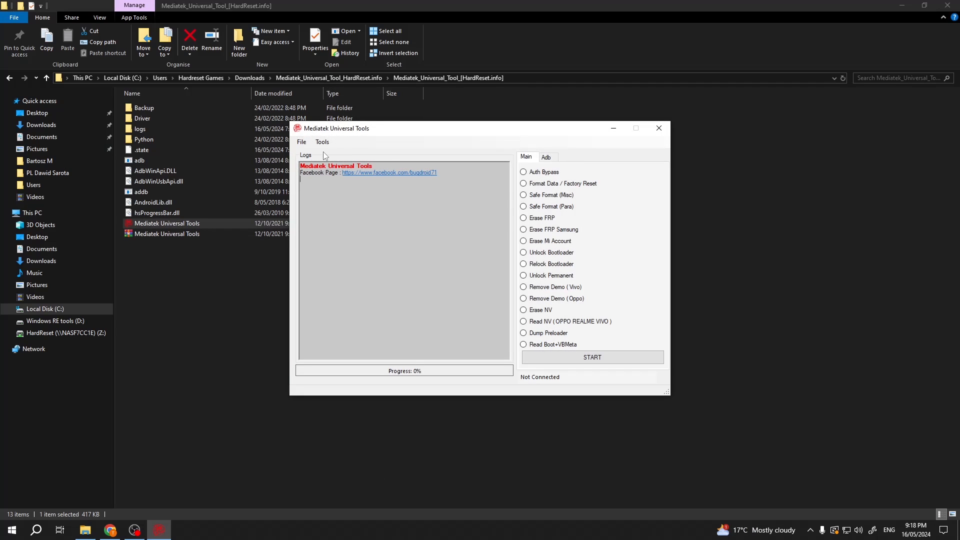
{"action": "left_click", "coordinate": [322, 141]}
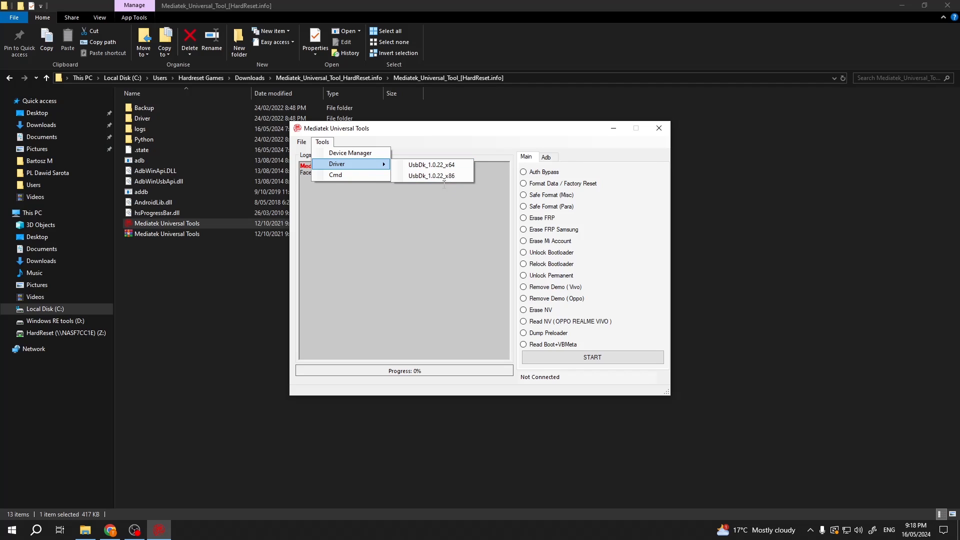
{"action": "mouse_move", "coordinate": [431, 176]}
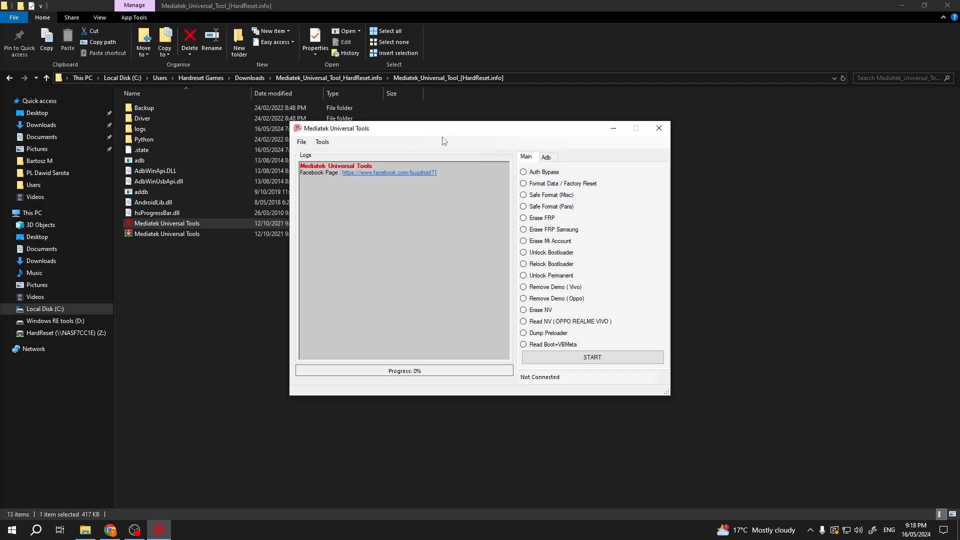
{"action": "mouse_move", "coordinate": [441, 145]}
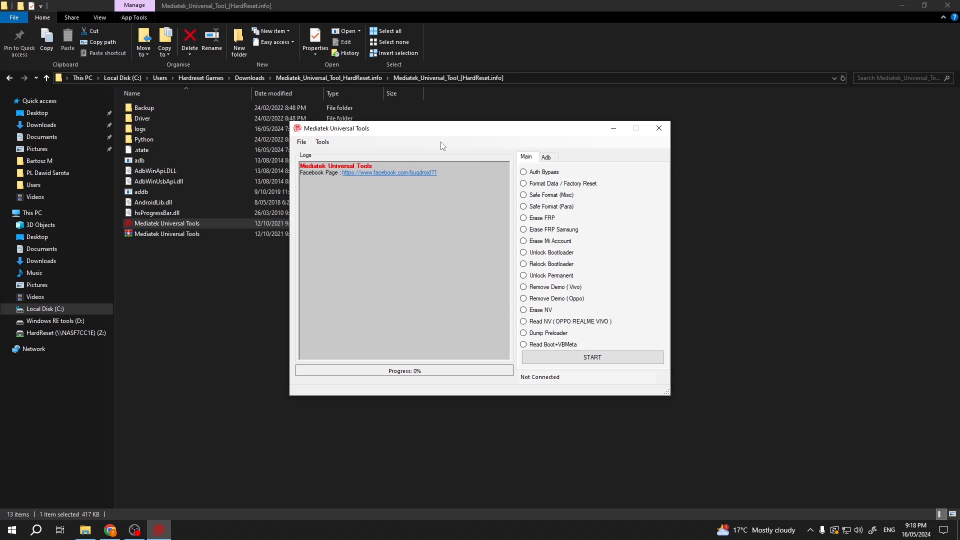
{"action": "left_click_drag", "start_coordinate": [439, 128], "coordinate": [387, 125]}
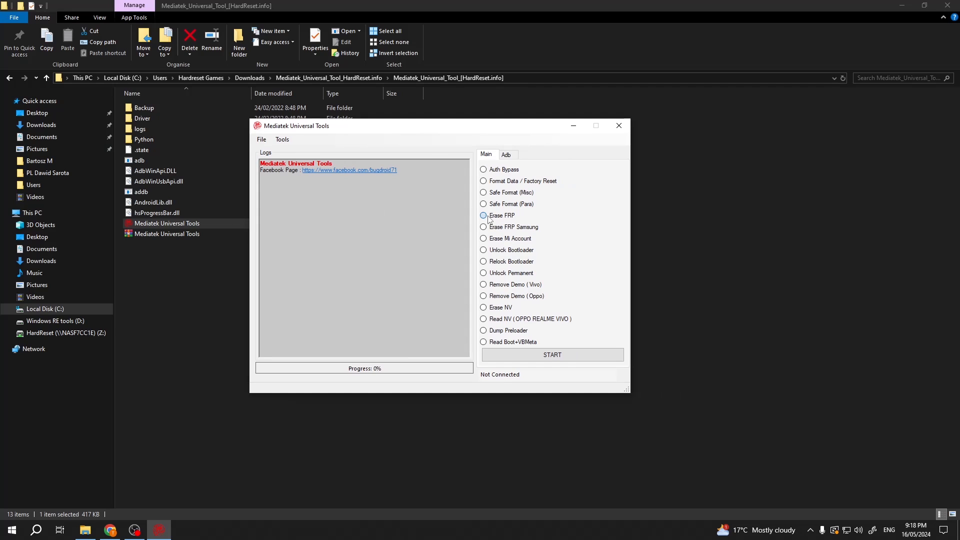
{"action": "left_click", "coordinate": [483, 214]}
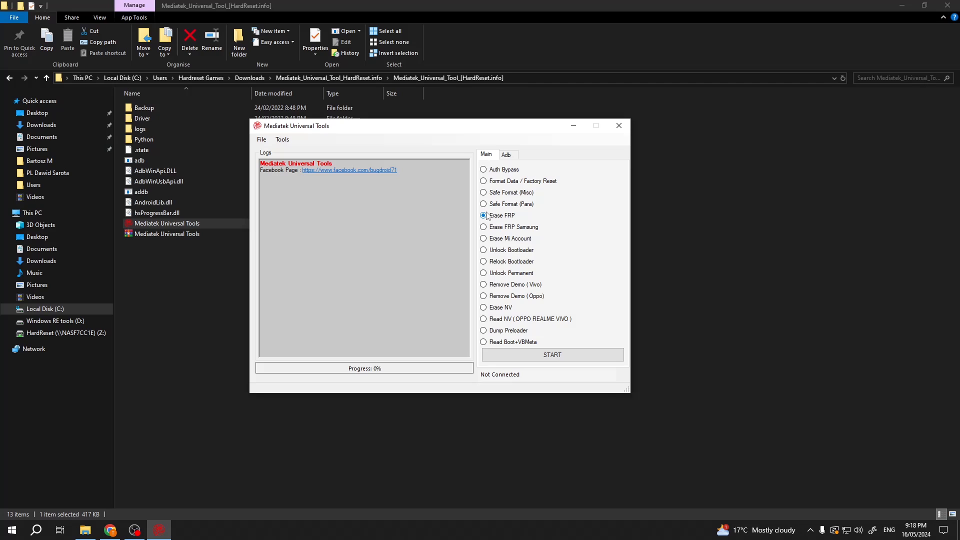
{"action": "left_click", "coordinate": [550, 354]}
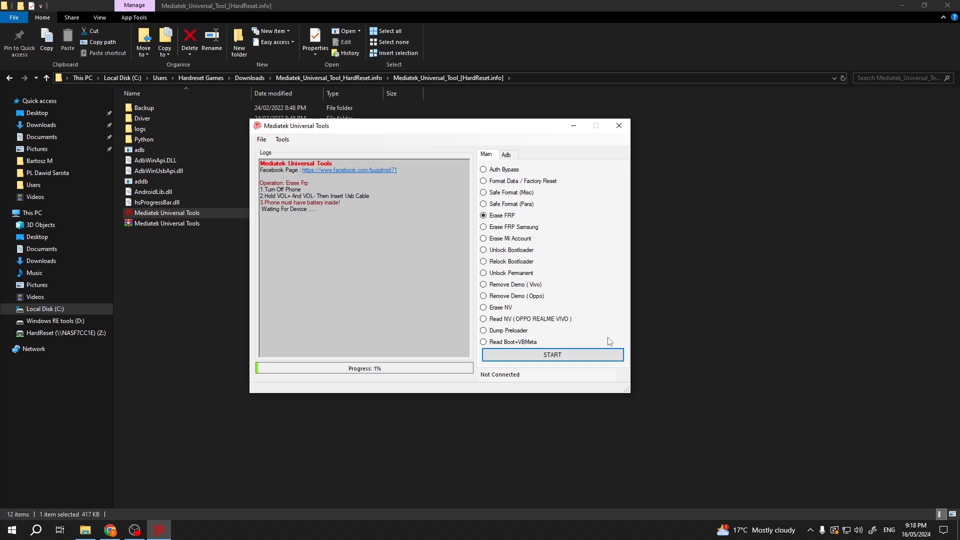
{"action": "mouse_move", "coordinate": [622, 329]}
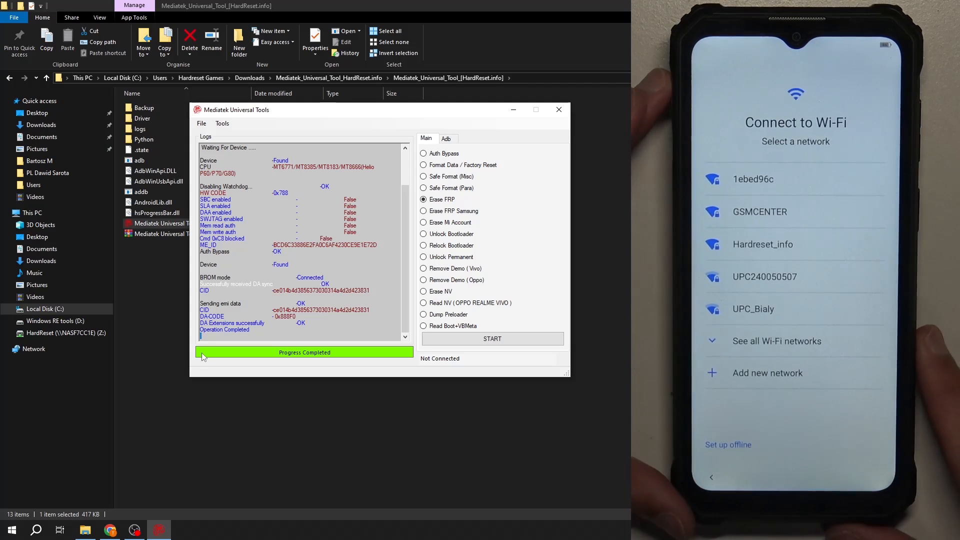
{"action": "left_click", "coordinate": [728, 444]}
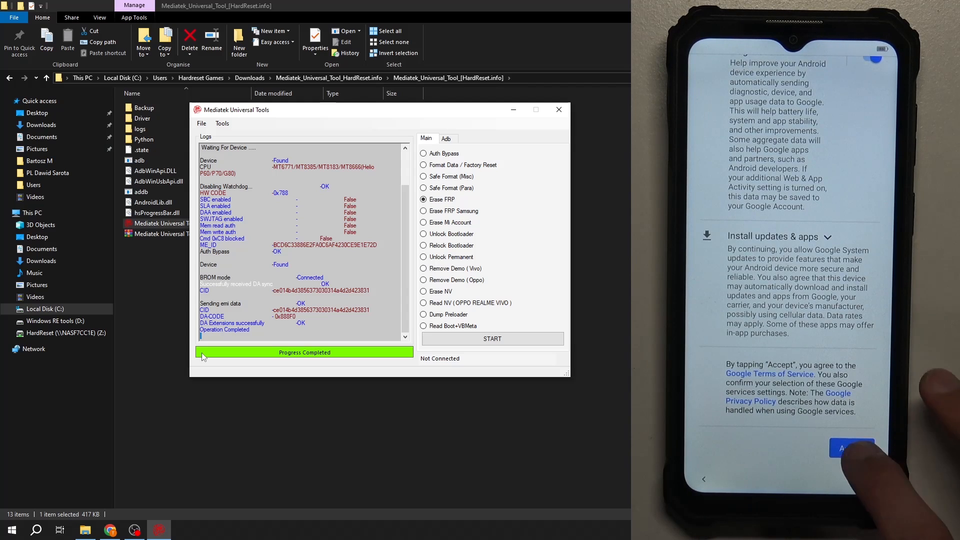
{"action": "left_click", "coordinate": [851, 448]}
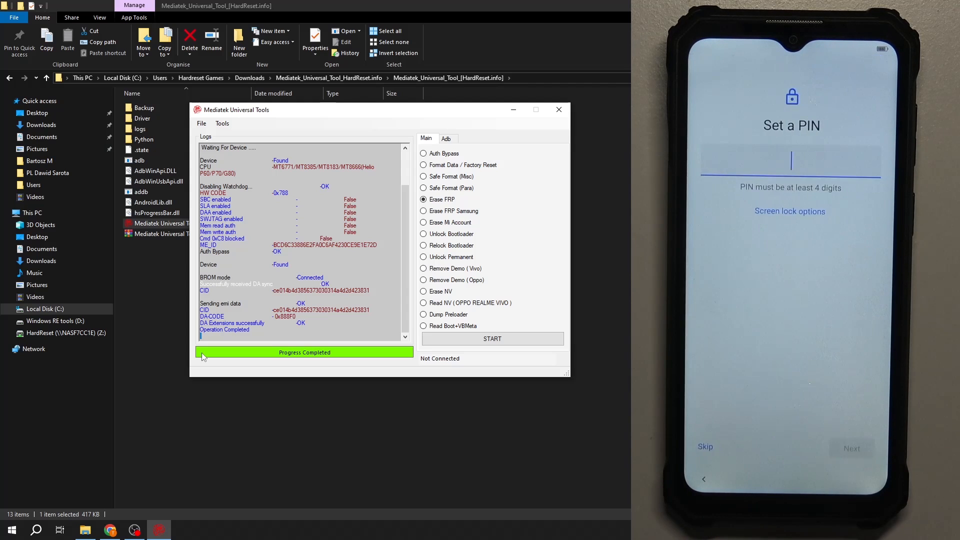
{"action": "left_click", "coordinate": [705, 446]}
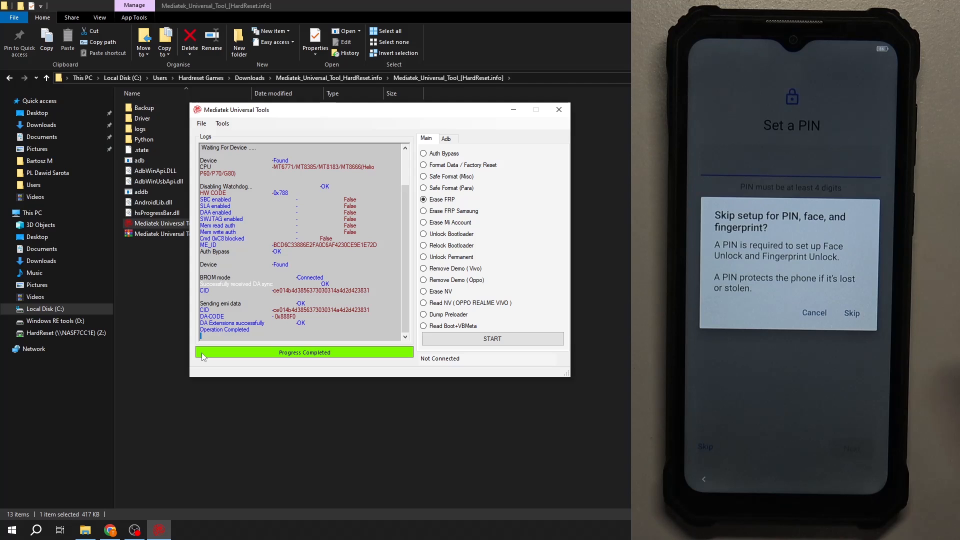
{"action": "left_click", "coordinate": [851, 313]}
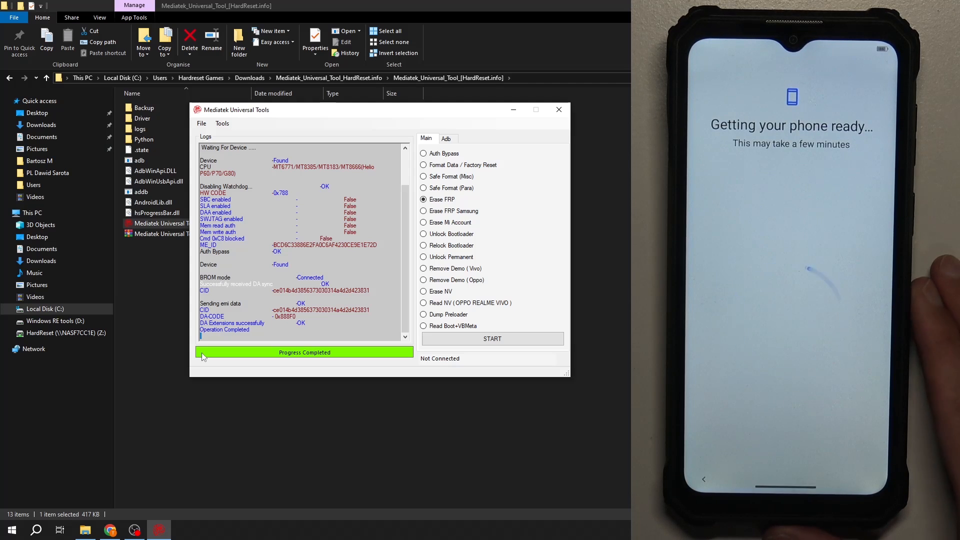